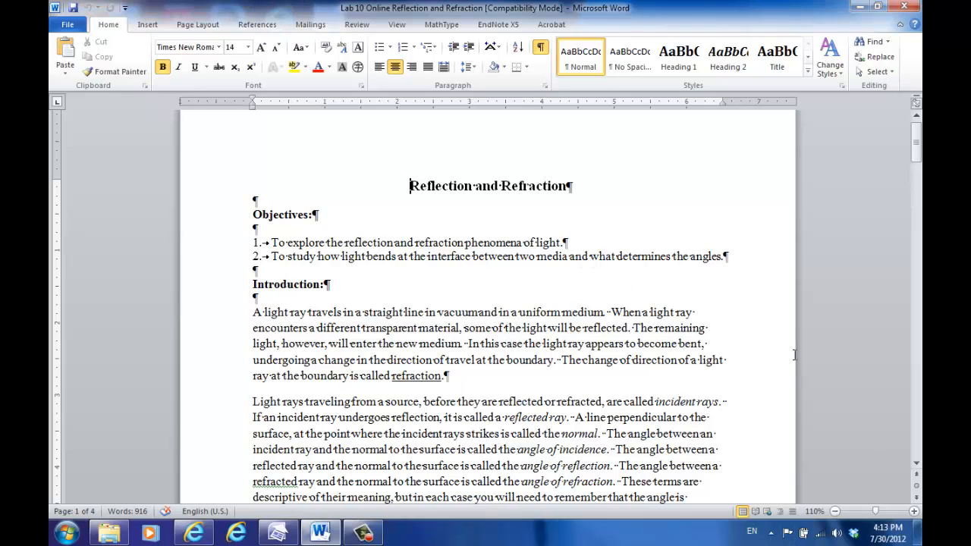
Step: In the Word lab document, follow the phet.colorado.edu Bending Light link in Procedure step 1
scroll("down", 3)
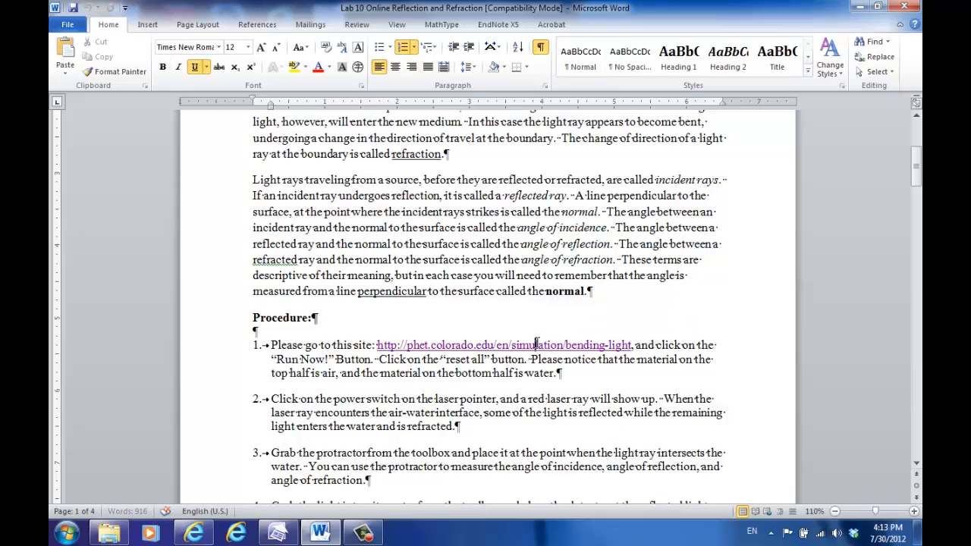
left_click(504, 345)
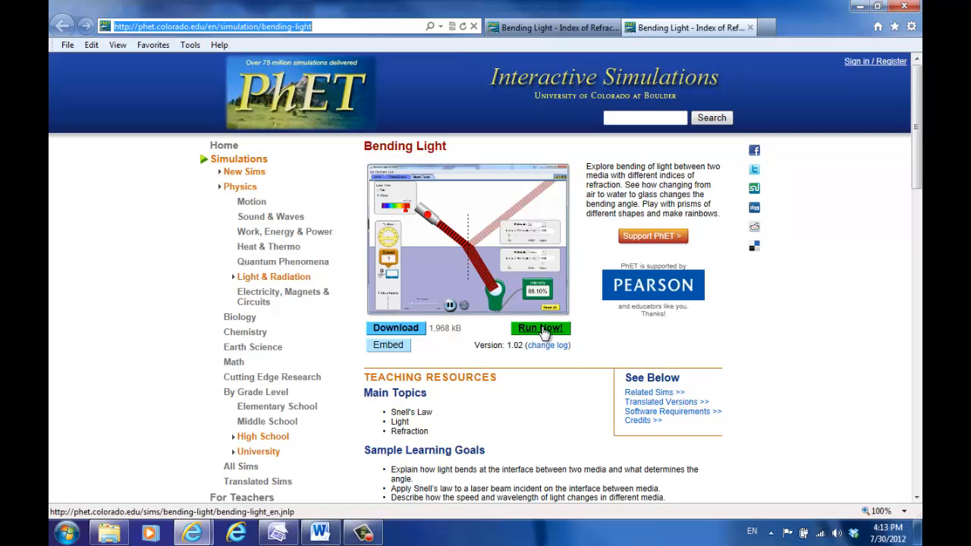
Step: Start the Bending Light simulation with the green Run Now! button on its PhET page
left_click(540, 328)
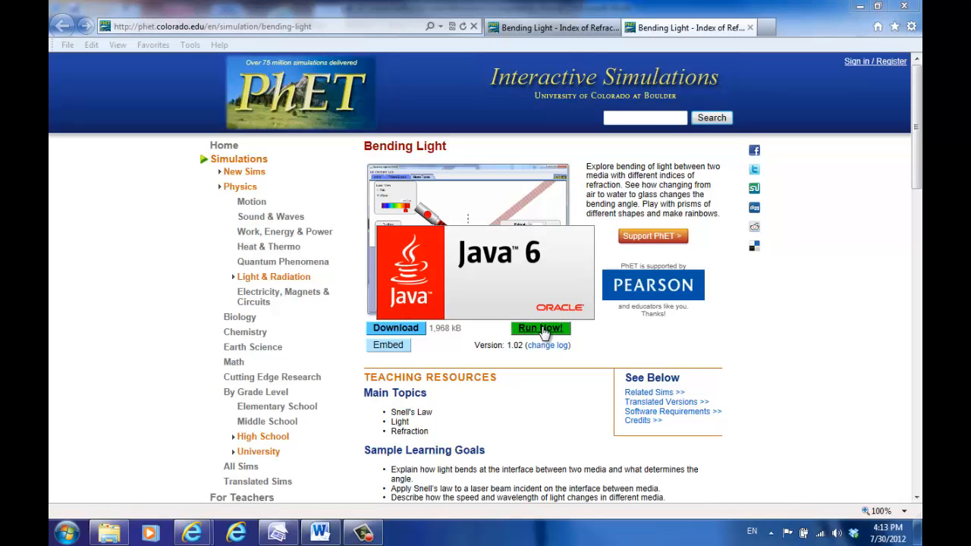
left_click(541, 327)
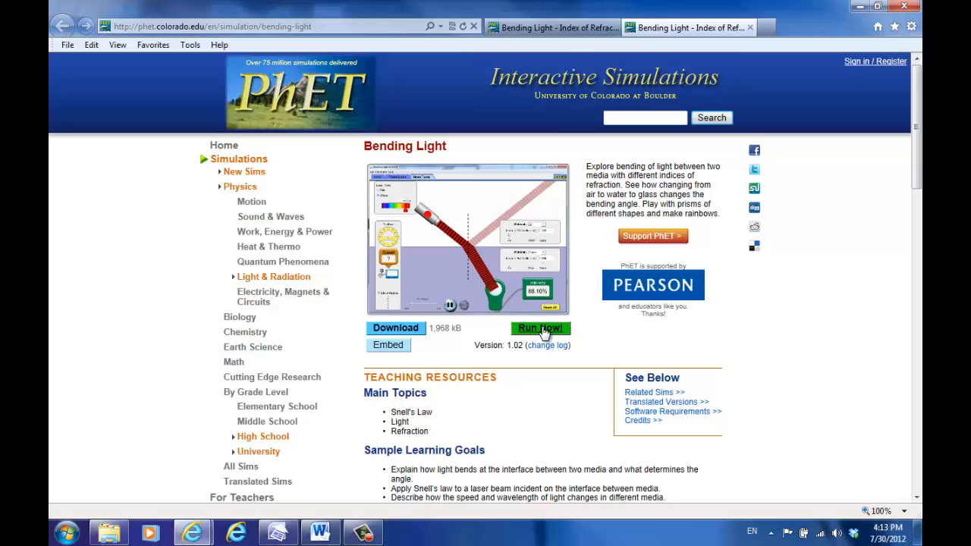
left_click(540, 327)
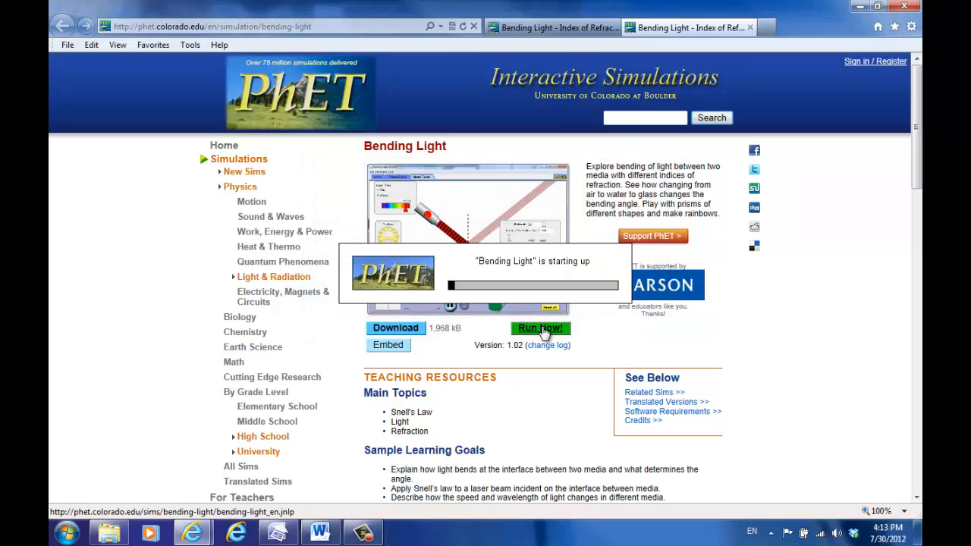
left_click(540, 328)
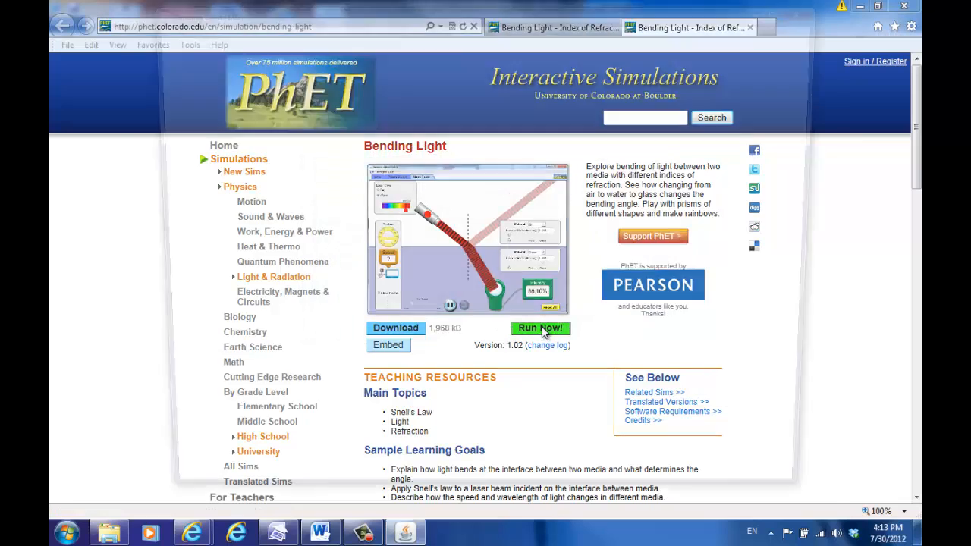
left_click(540, 328)
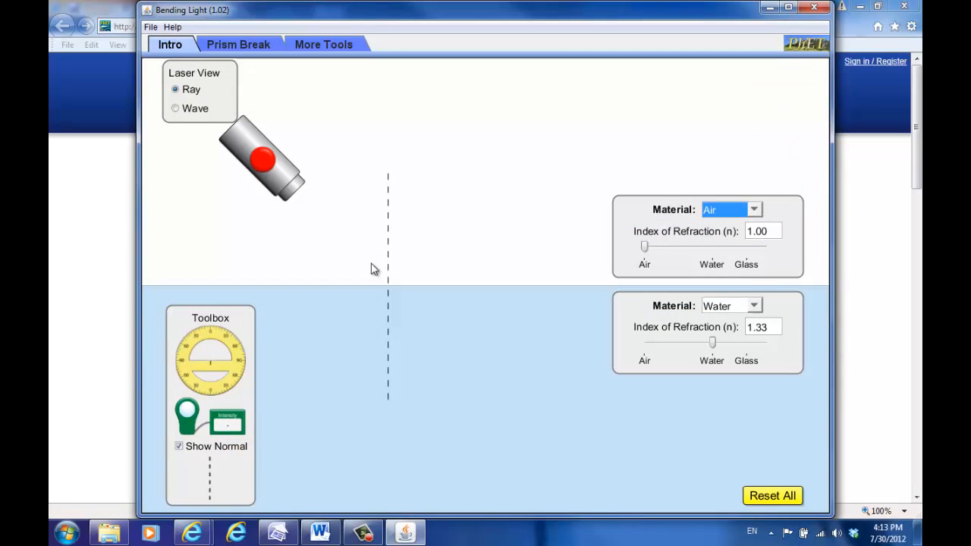
mouse_move(531, 253)
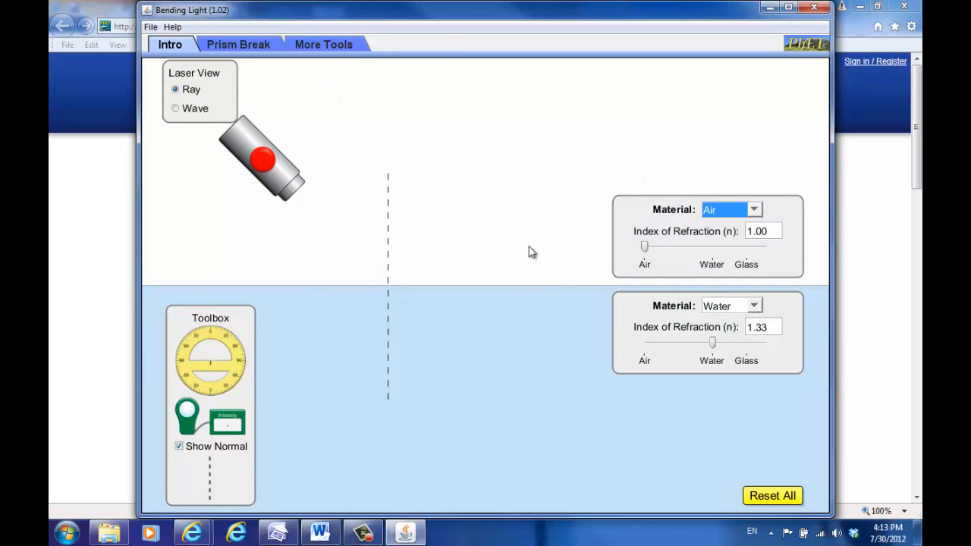
mouse_move(447, 248)
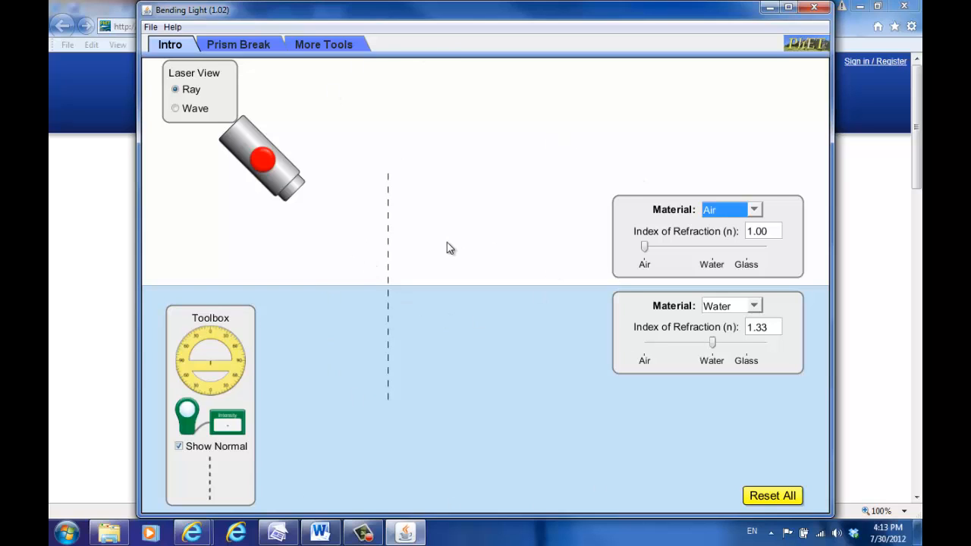
mouse_move(478, 167)
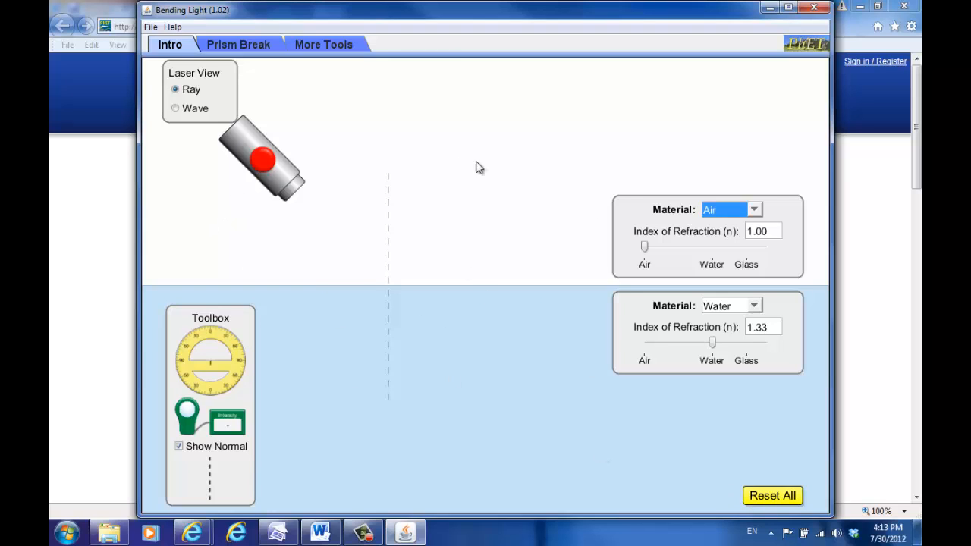
mouse_move(440, 385)
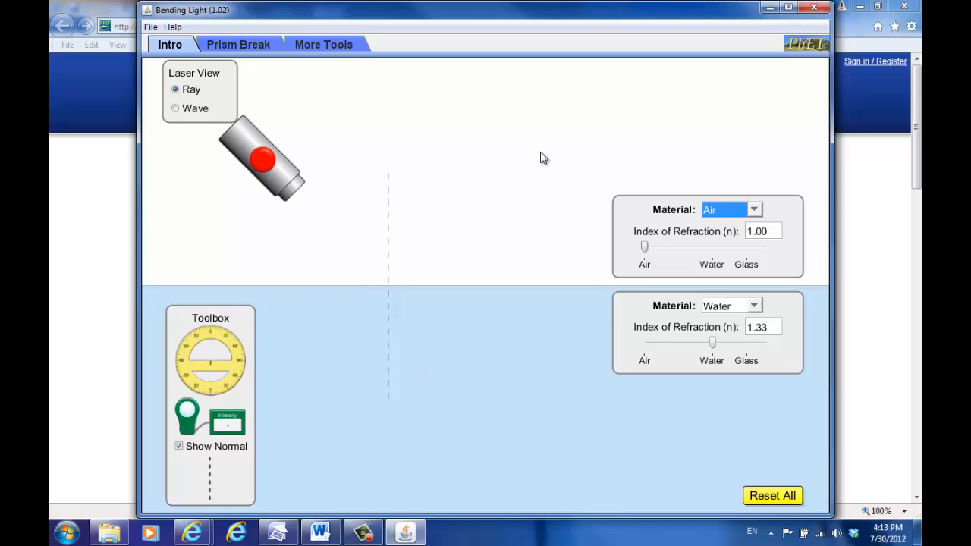
left_click(728, 210)
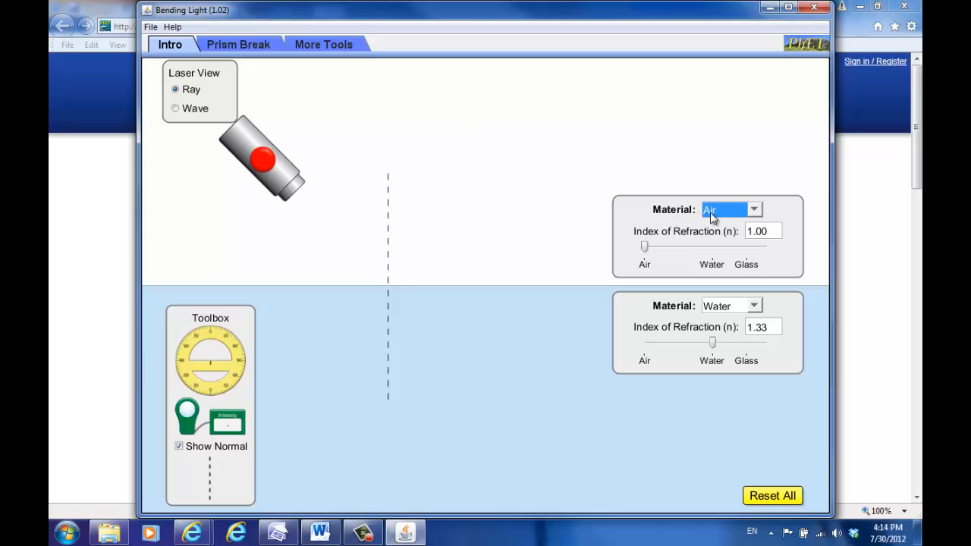
mouse_move(403, 352)
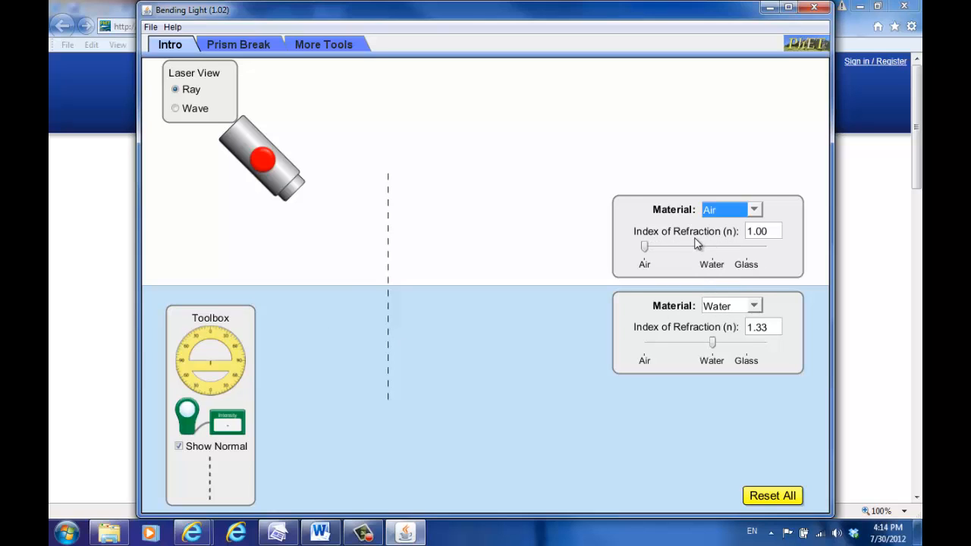
mouse_move(747, 302)
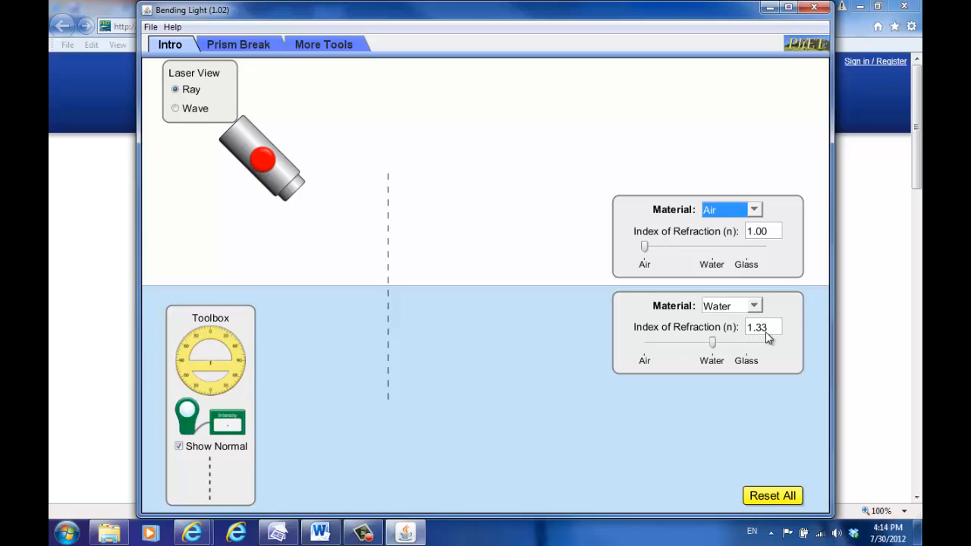
mouse_move(217, 348)
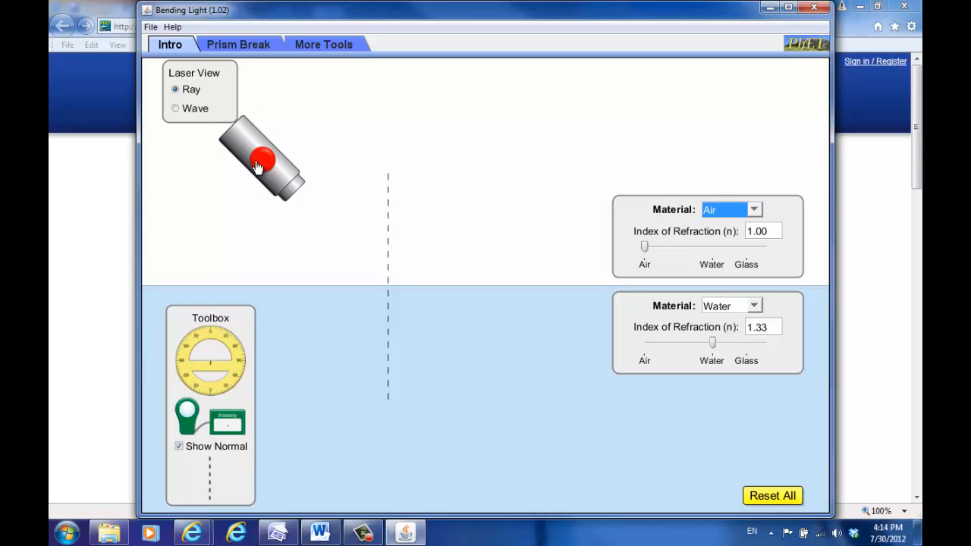
left_click(261, 159)
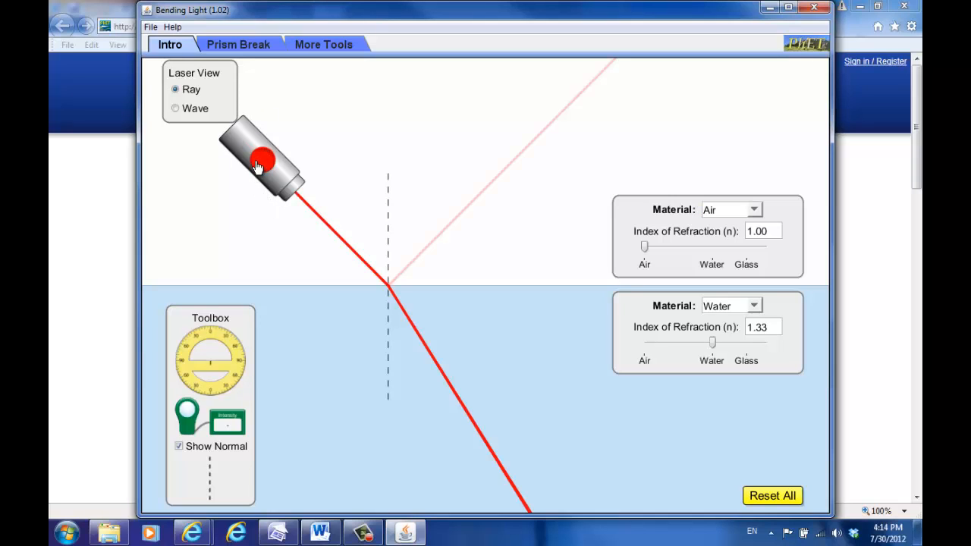
mouse_move(339, 255)
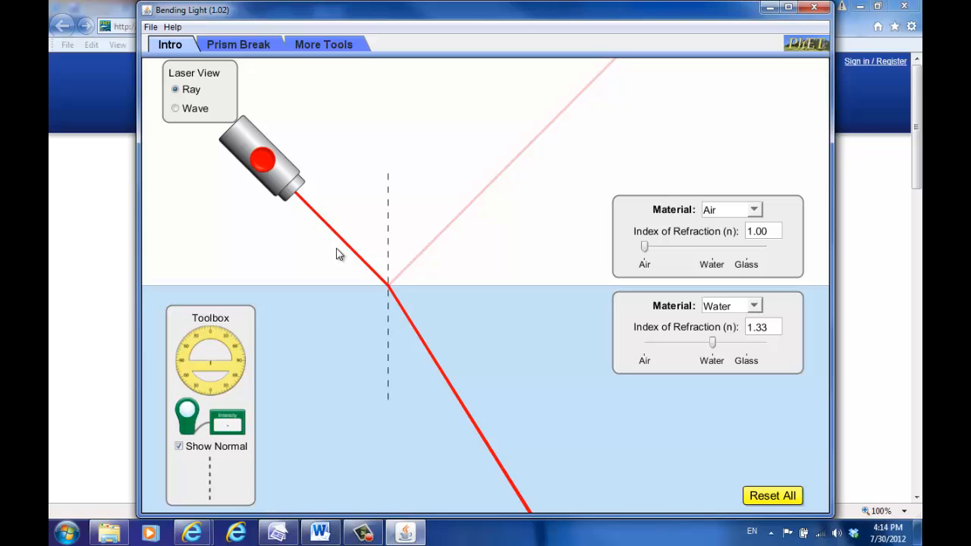
mouse_move(413, 382)
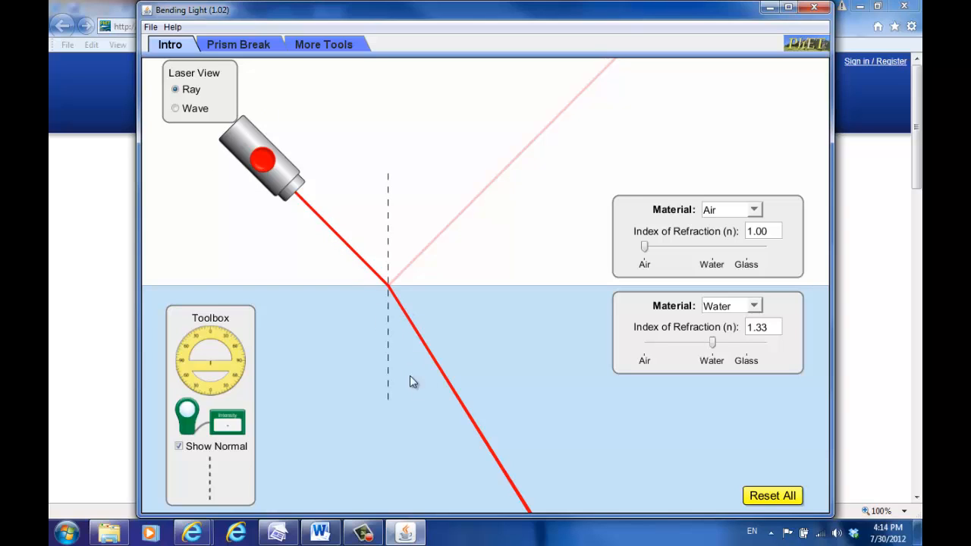
mouse_move(311, 212)
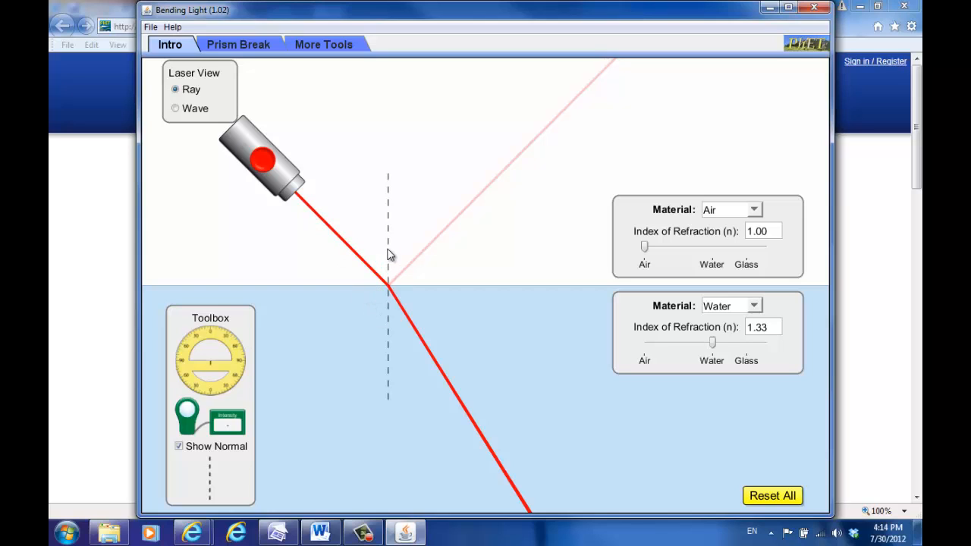
mouse_move(402, 313)
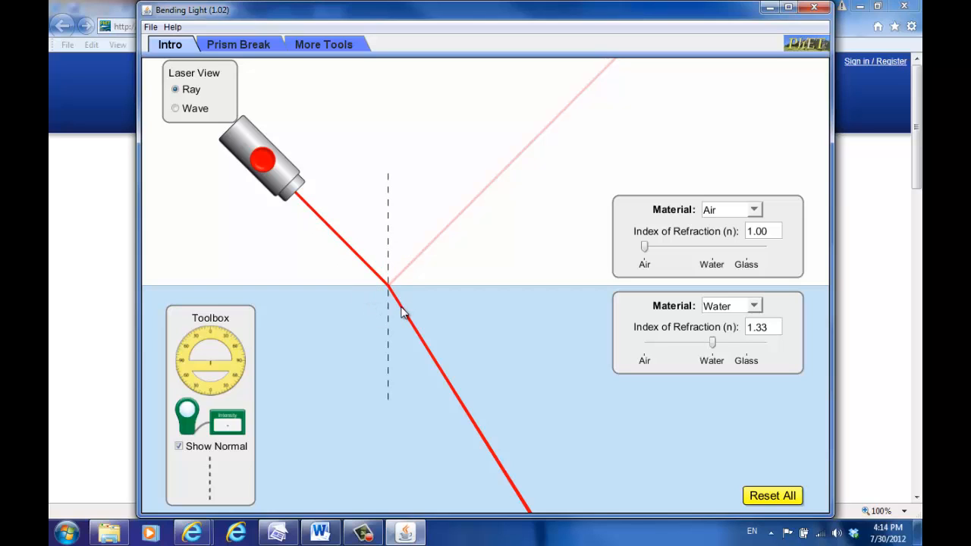
mouse_move(296, 197)
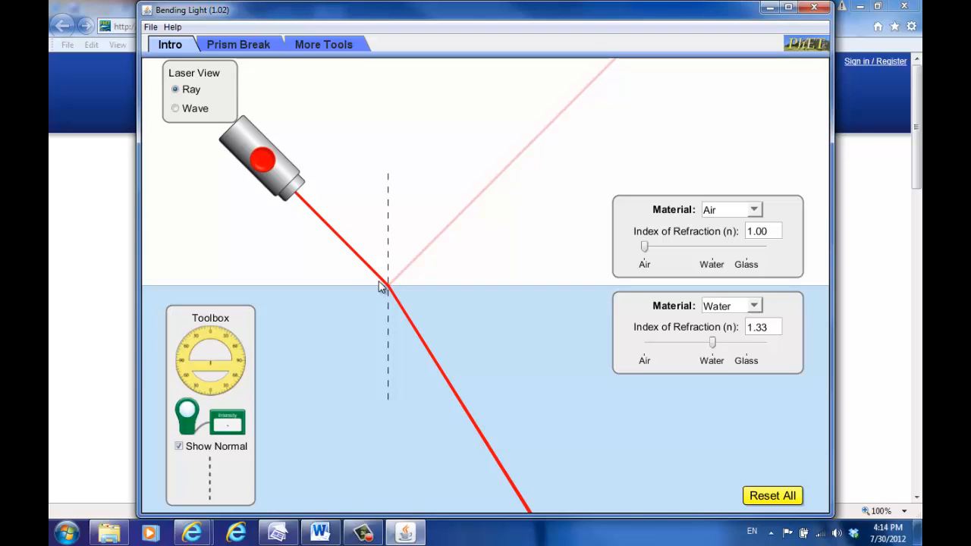
mouse_move(379, 295)
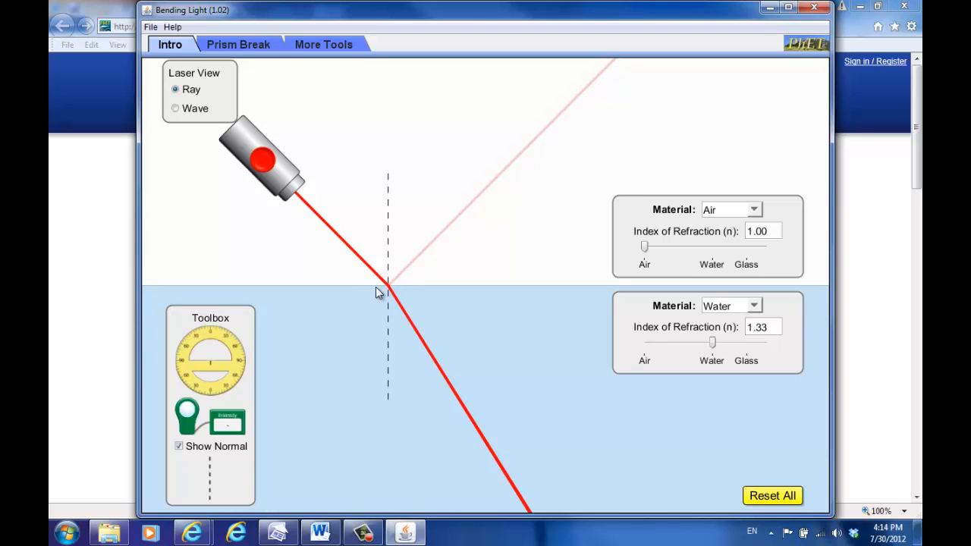
mouse_move(410, 275)
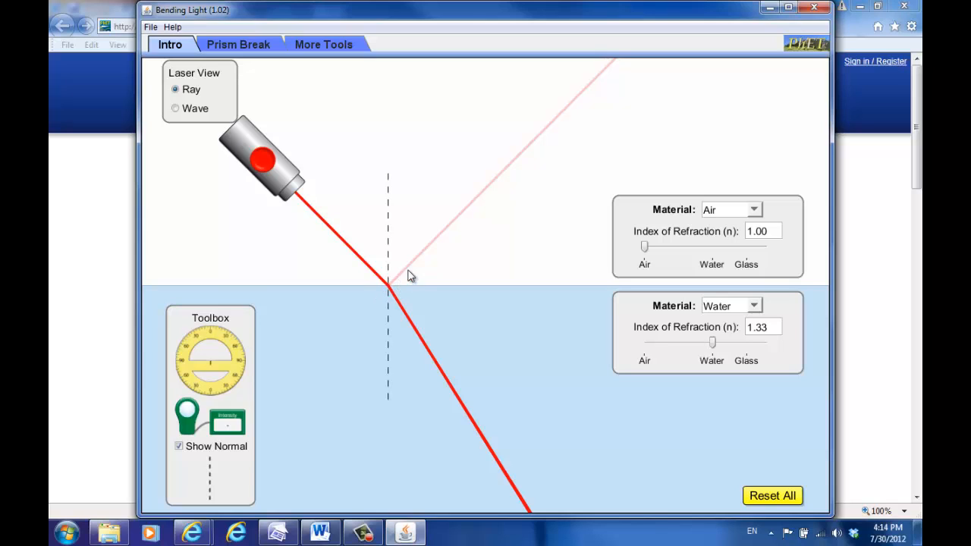
mouse_move(507, 175)
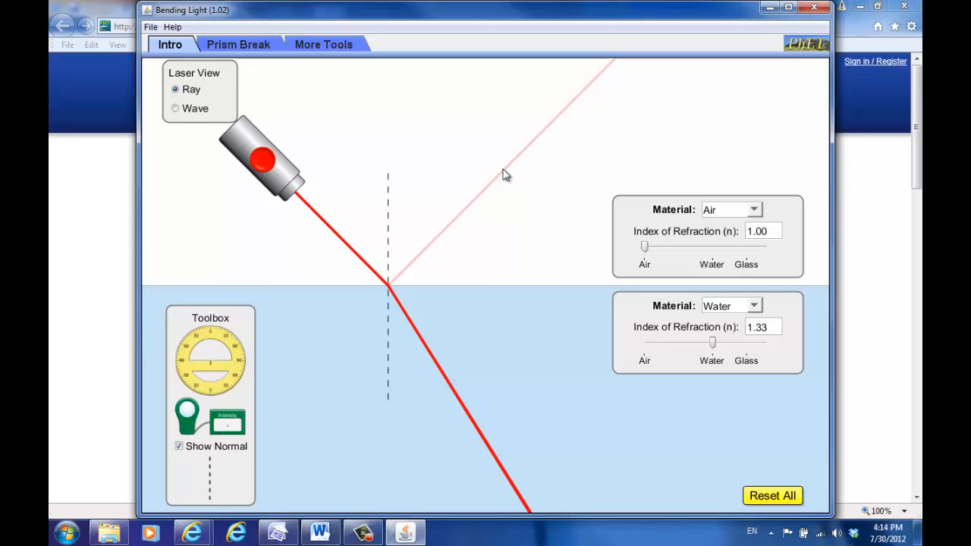
mouse_move(515, 208)
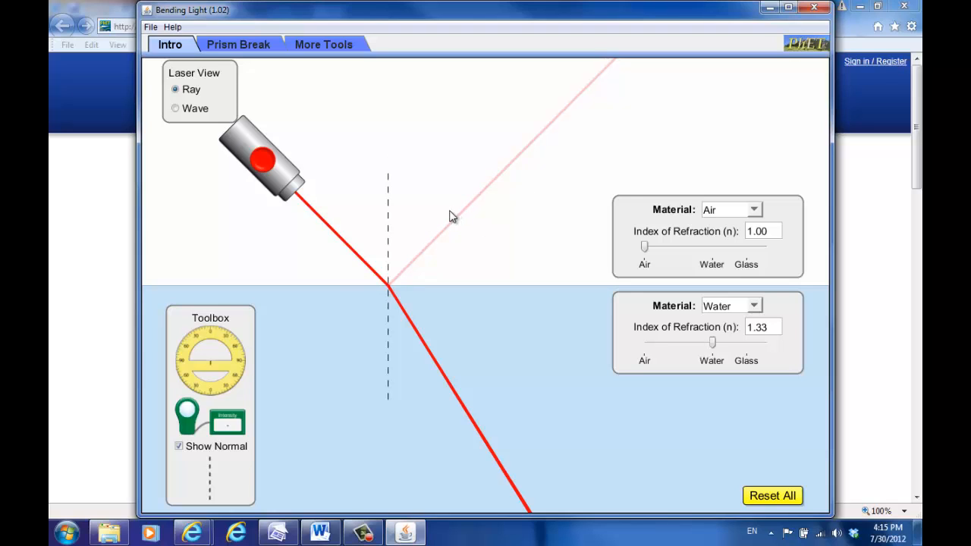
mouse_move(332, 235)
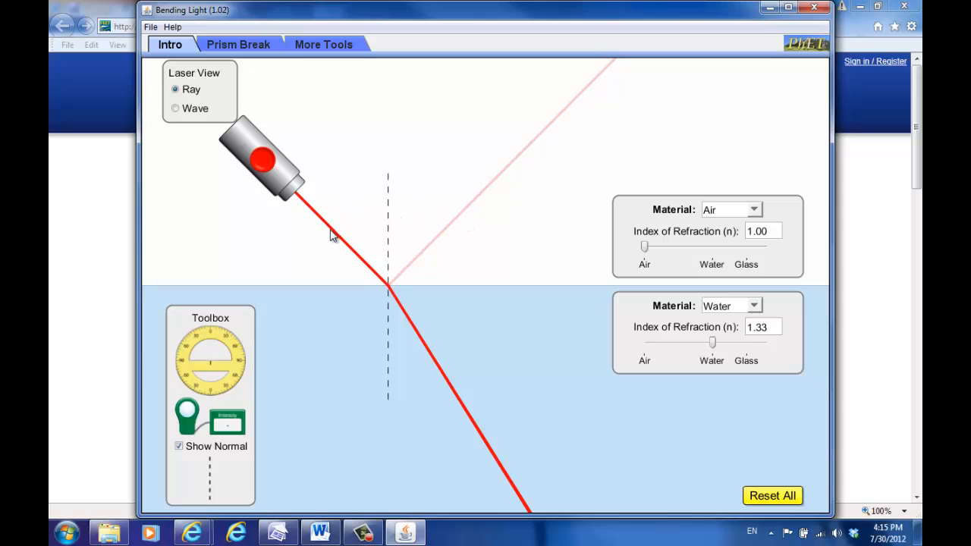
mouse_move(416, 178)
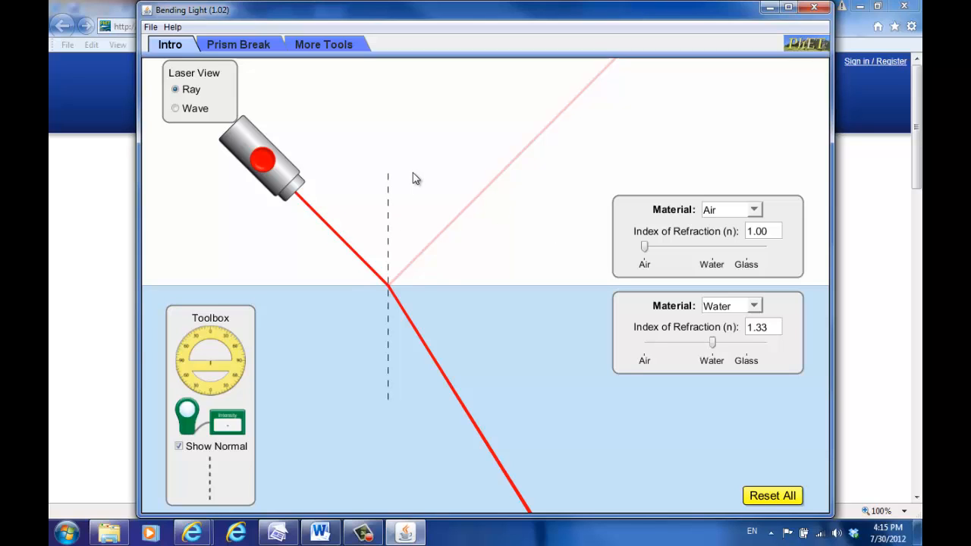
mouse_move(441, 364)
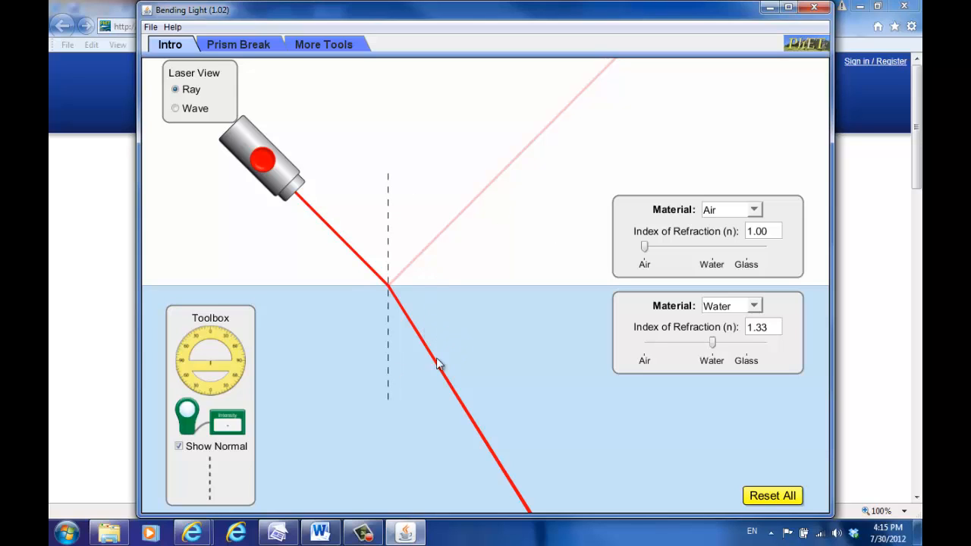
mouse_move(469, 450)
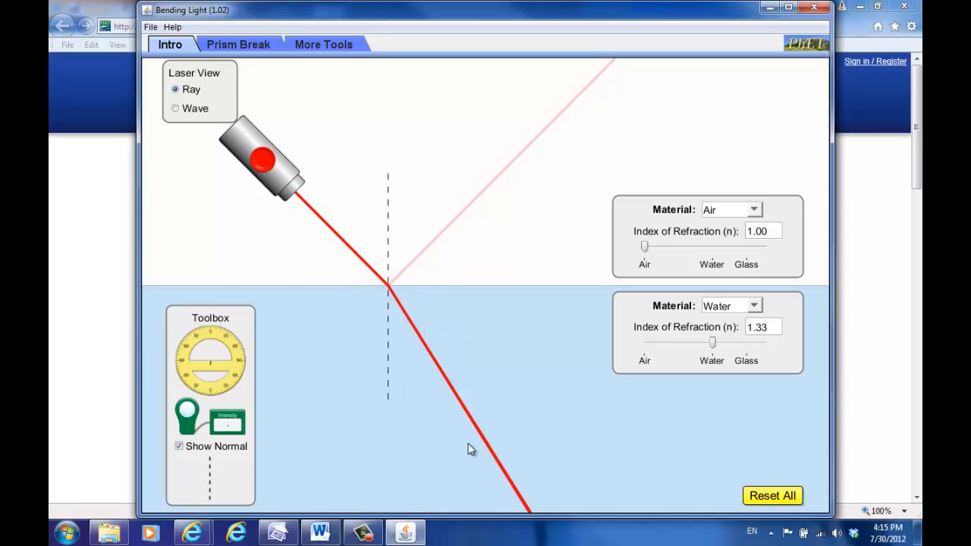
mouse_move(410, 328)
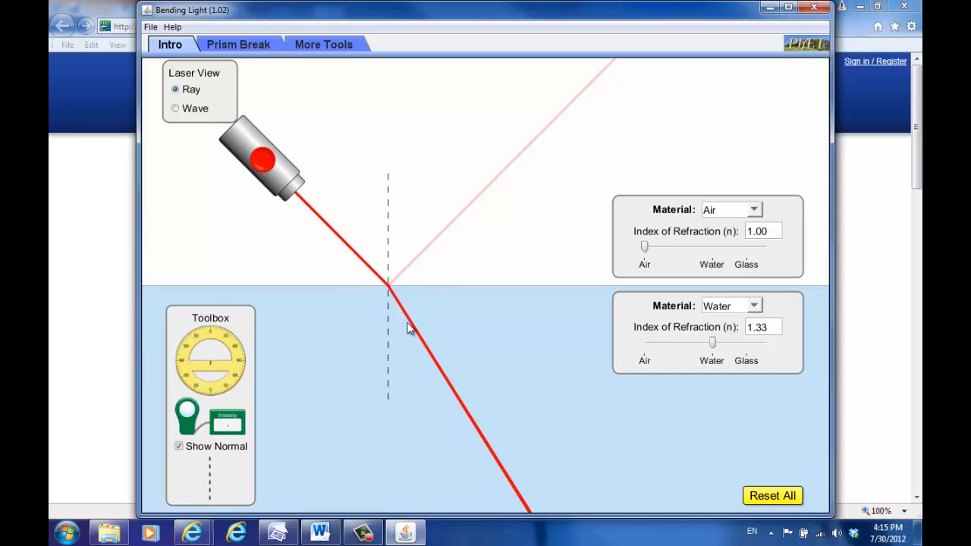
mouse_move(410, 311)
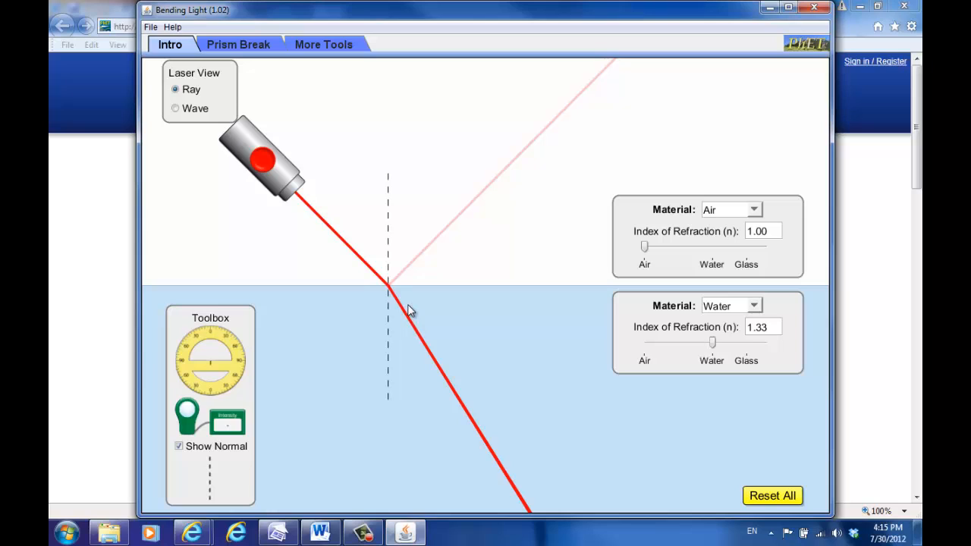
mouse_move(339, 241)
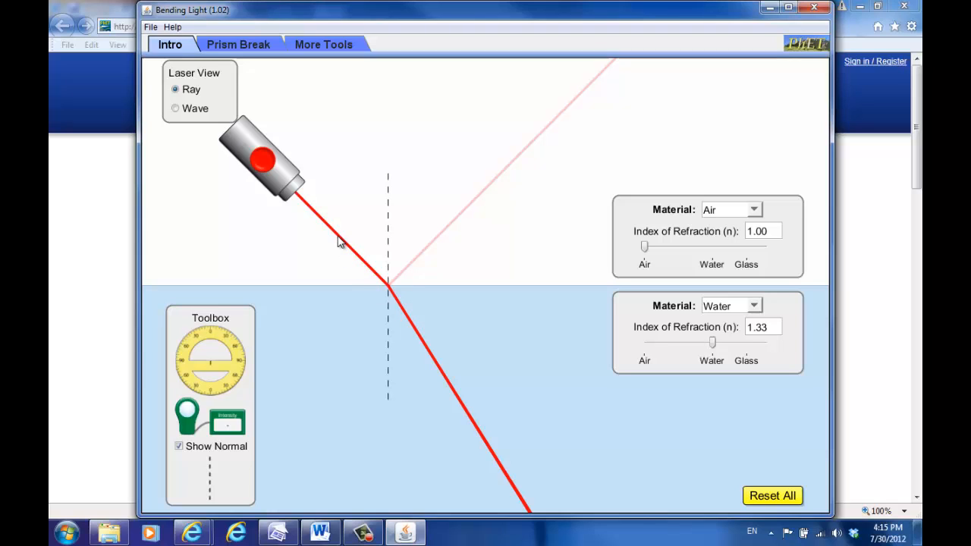
mouse_move(393, 292)
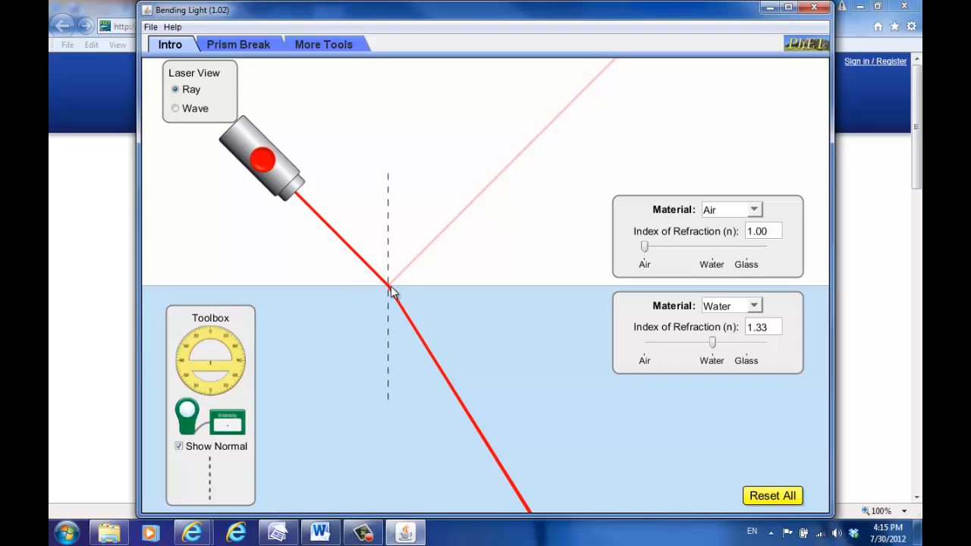
mouse_move(401, 307)
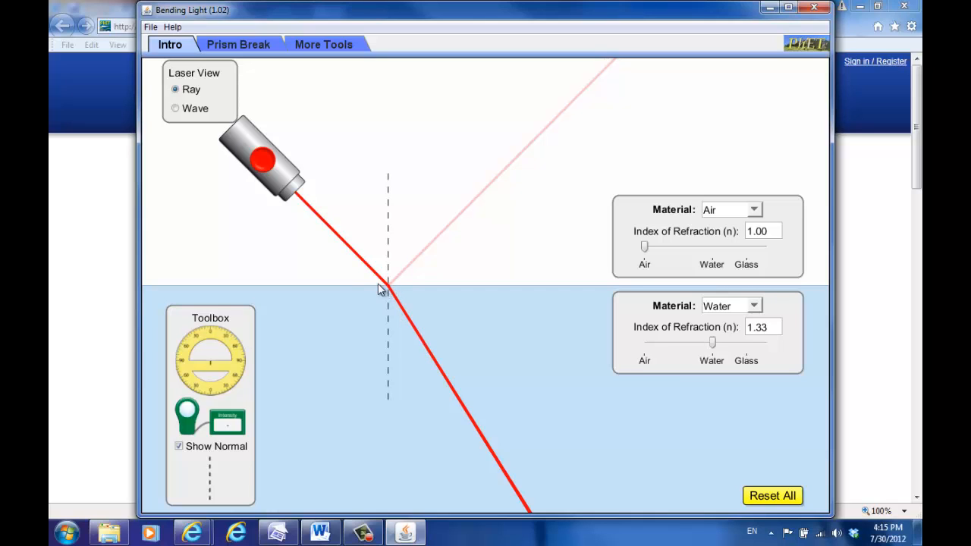
mouse_move(408, 307)
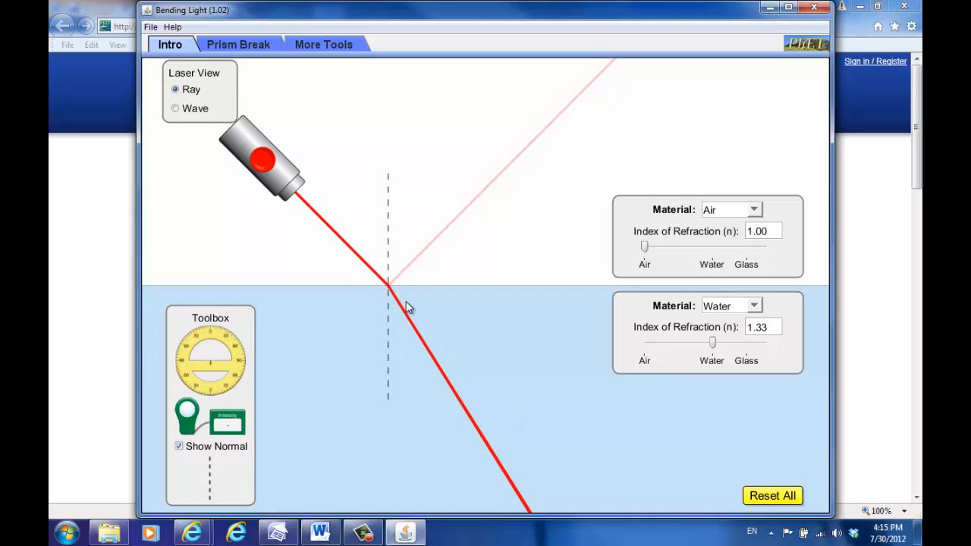
mouse_move(442, 371)
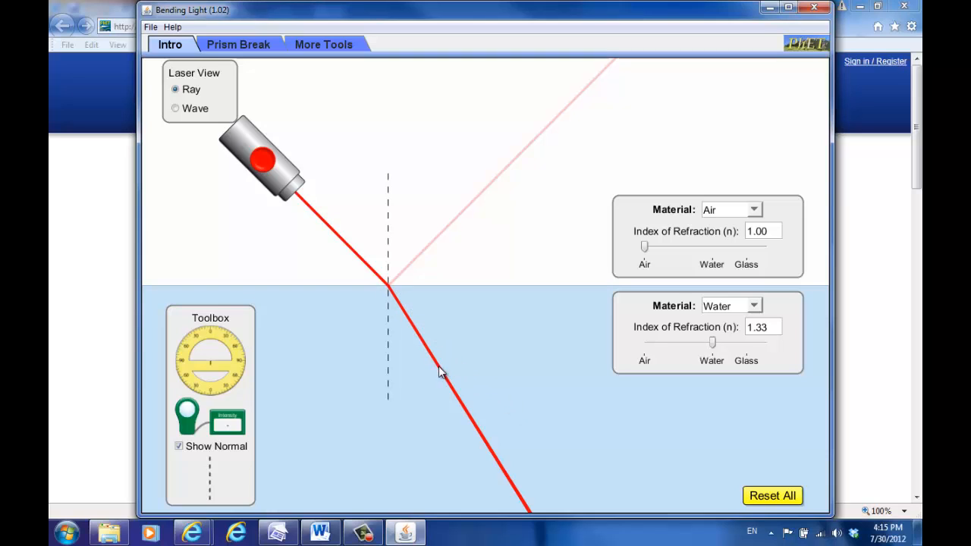
mouse_move(474, 435)
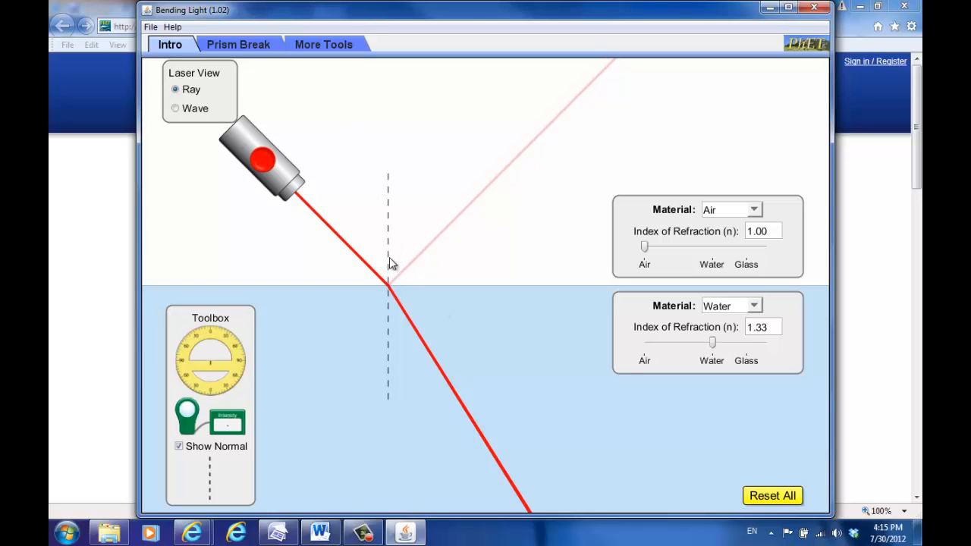
mouse_move(382, 160)
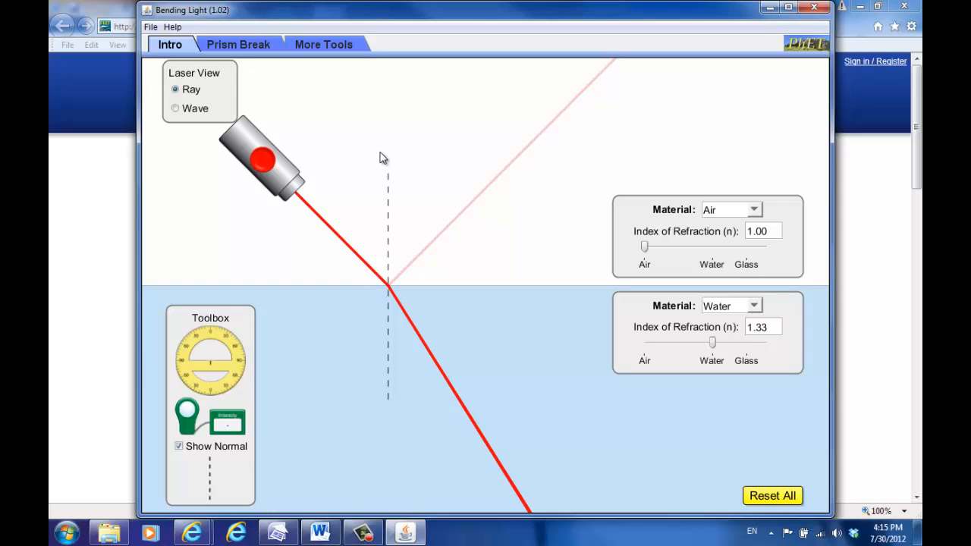
mouse_move(211, 359)
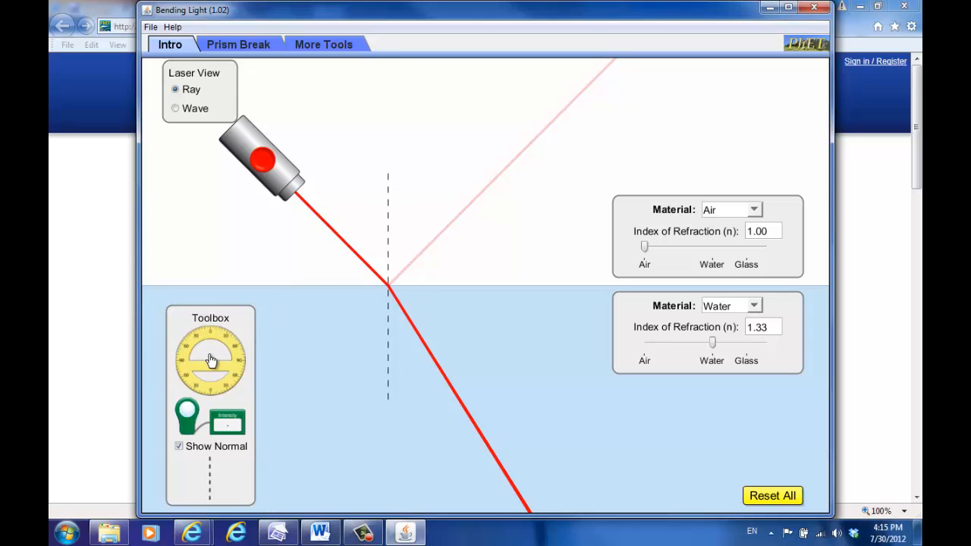
Step: Centre a Toolbox protractor on the laser's entry point, aligned with the dashed normal
left_click_drag(211, 359, 330, 296)
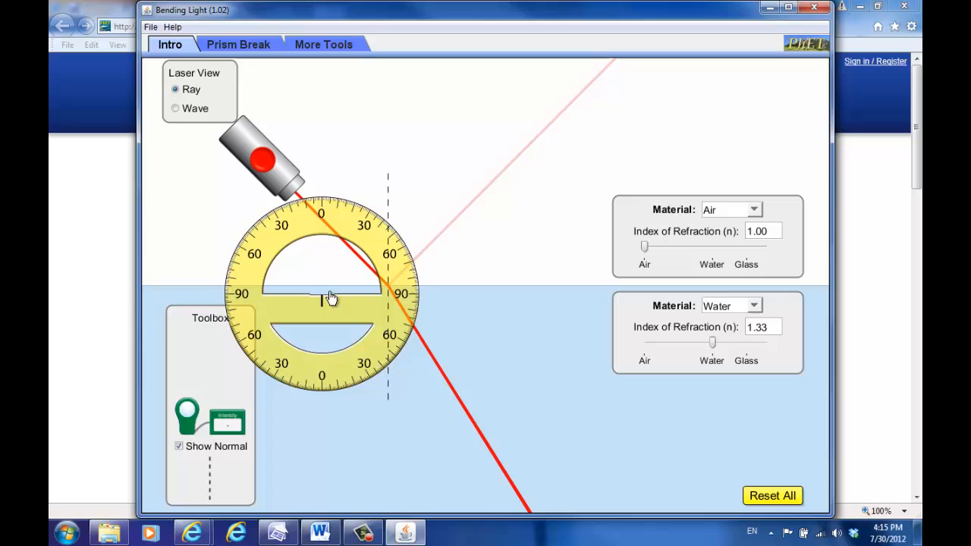
left_click_drag(331, 296, 387, 294)
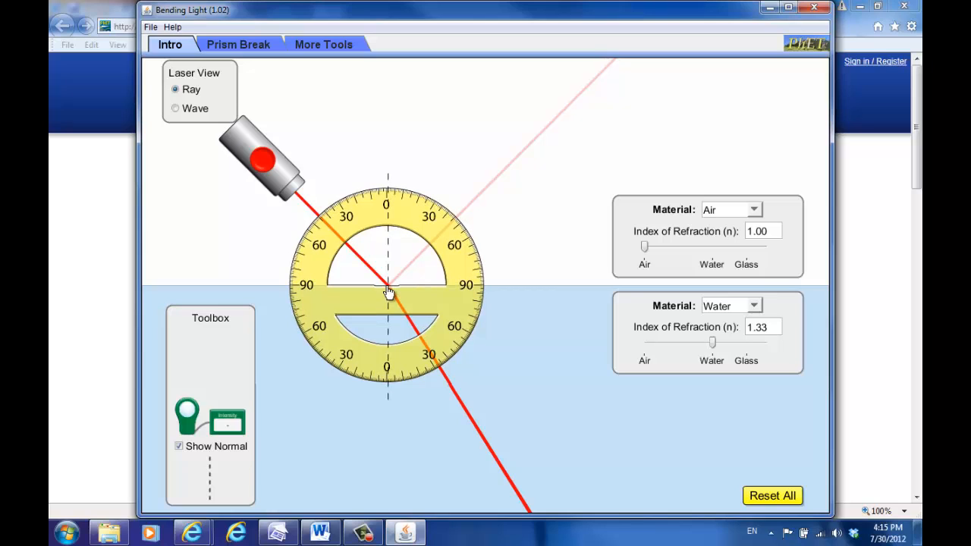
left_click_drag(388, 291, 388, 298)
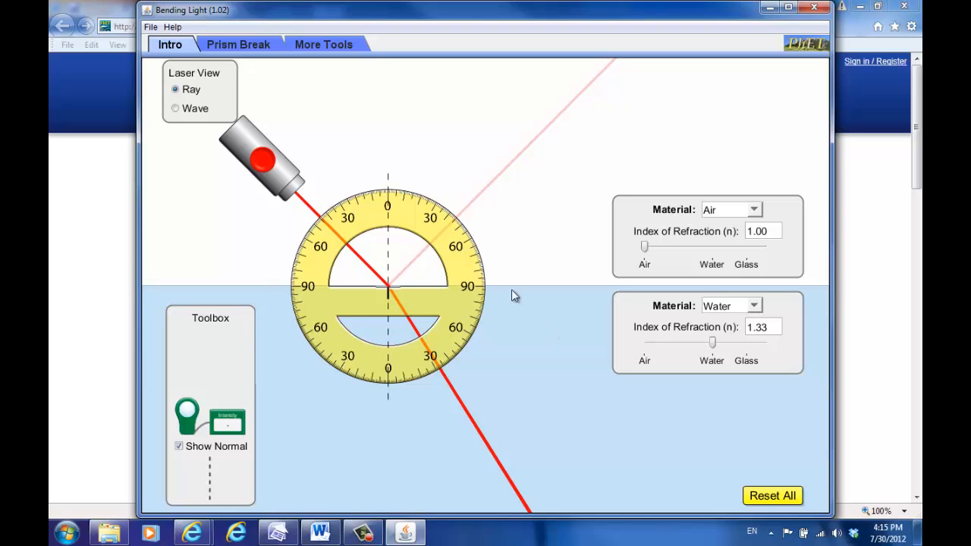
mouse_move(393, 189)
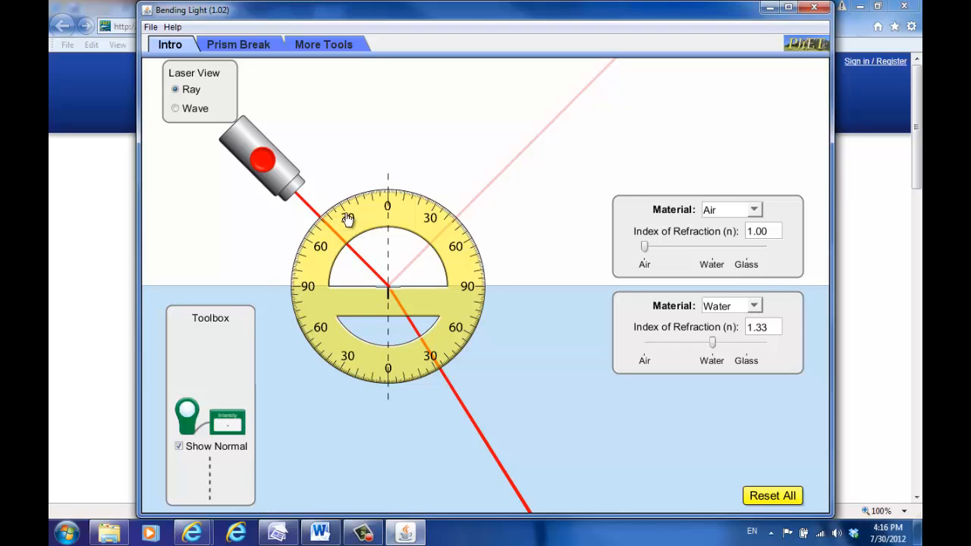
mouse_move(330, 230)
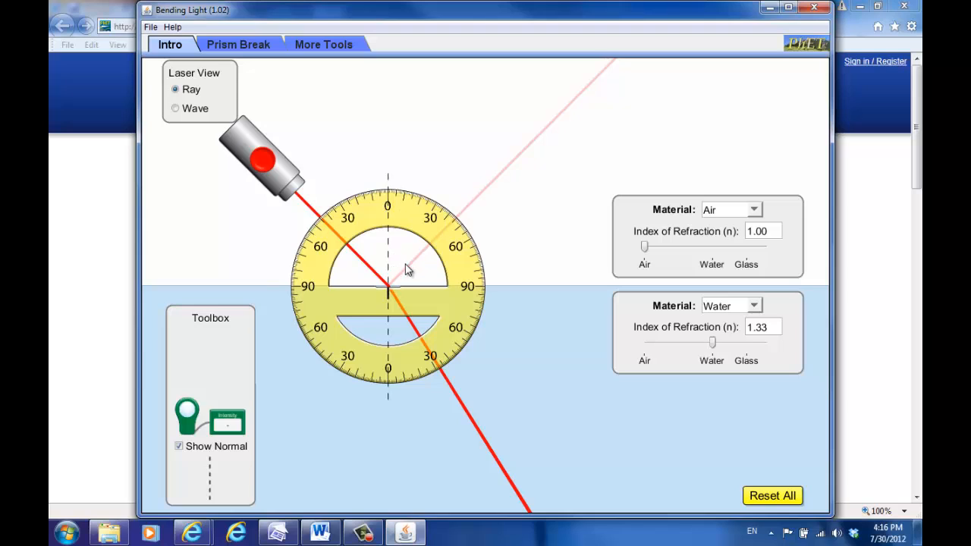
mouse_move(394, 257)
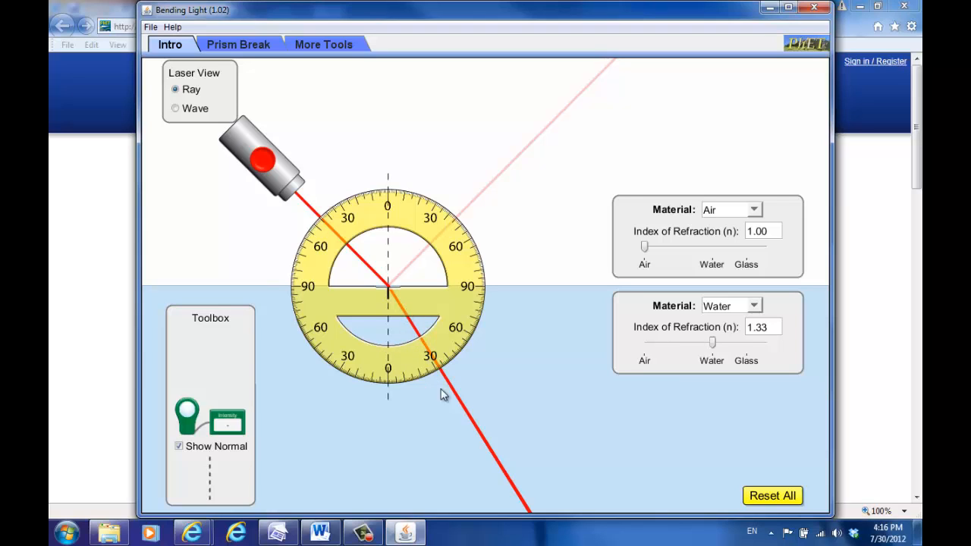
mouse_move(408, 335)
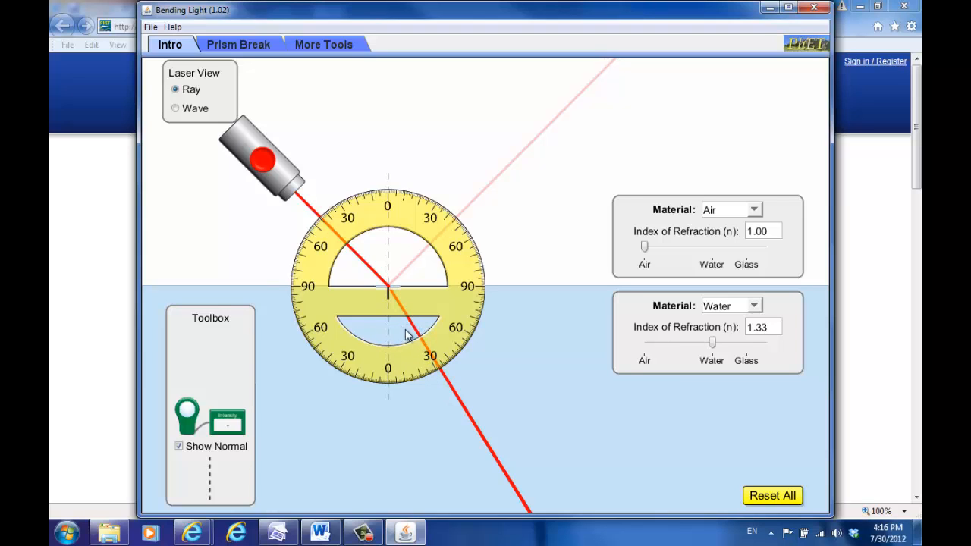
mouse_move(393, 334)
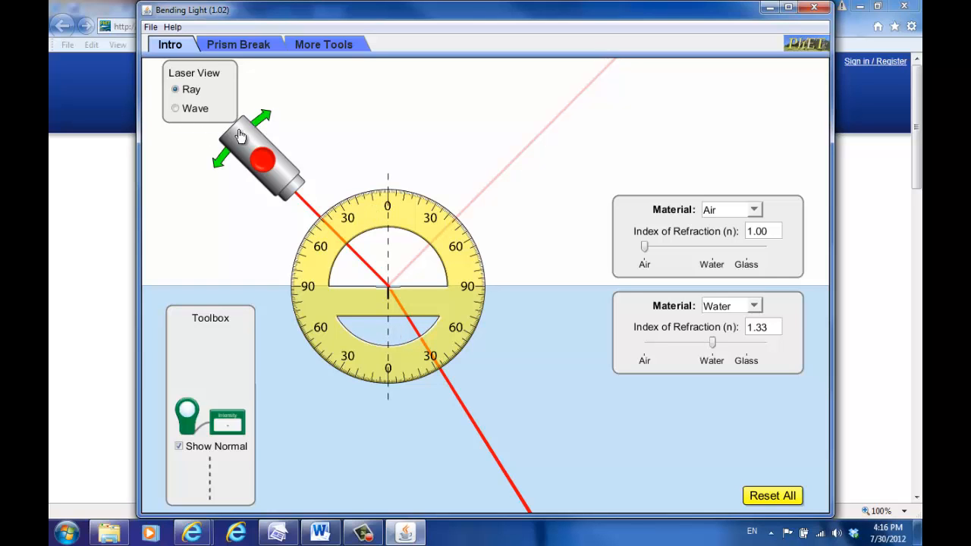
Step: Aim the laser steeply into water and put the intensity sensor on the refracted ray
left_click_drag(261, 155, 315, 118)
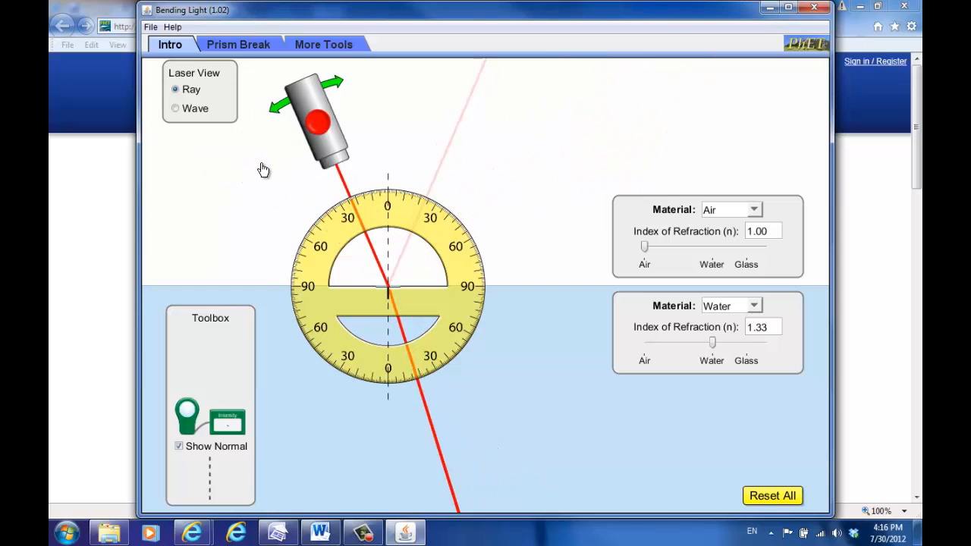
left_click_drag(316, 119, 250, 171)
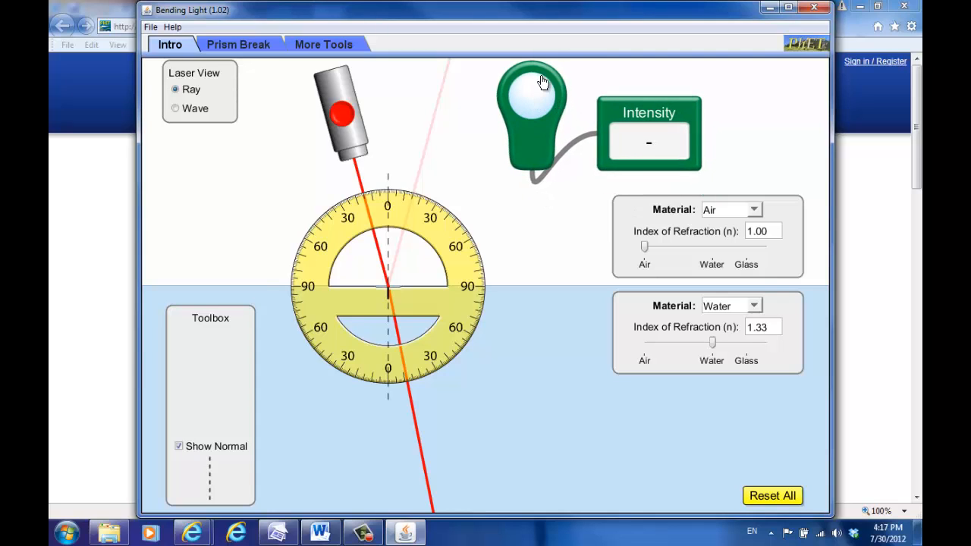
mouse_move(546, 120)
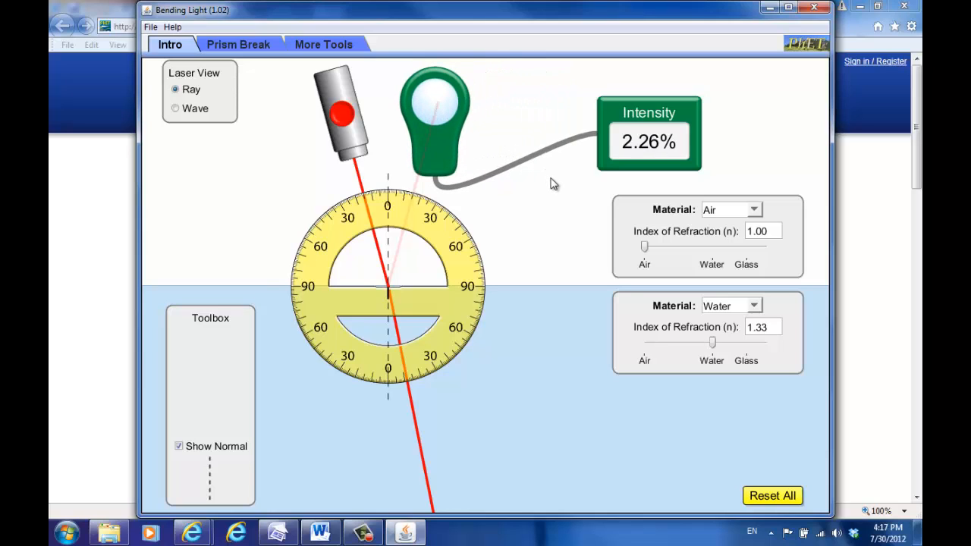
mouse_move(409, 279)
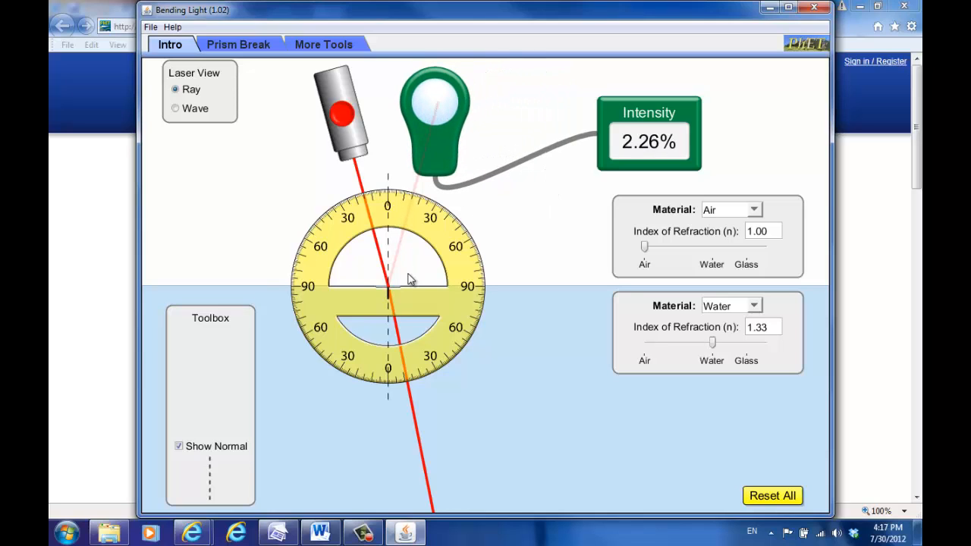
mouse_move(623, 159)
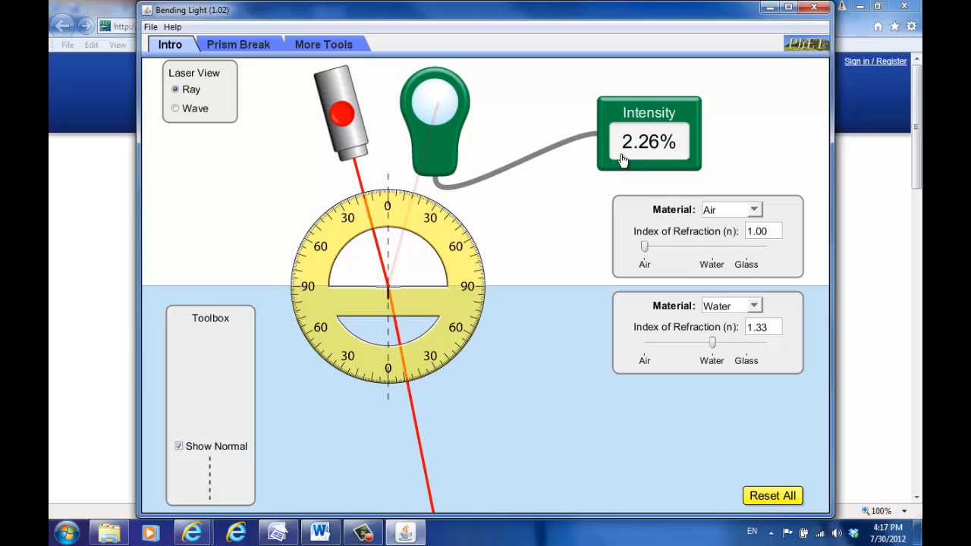
mouse_move(477, 103)
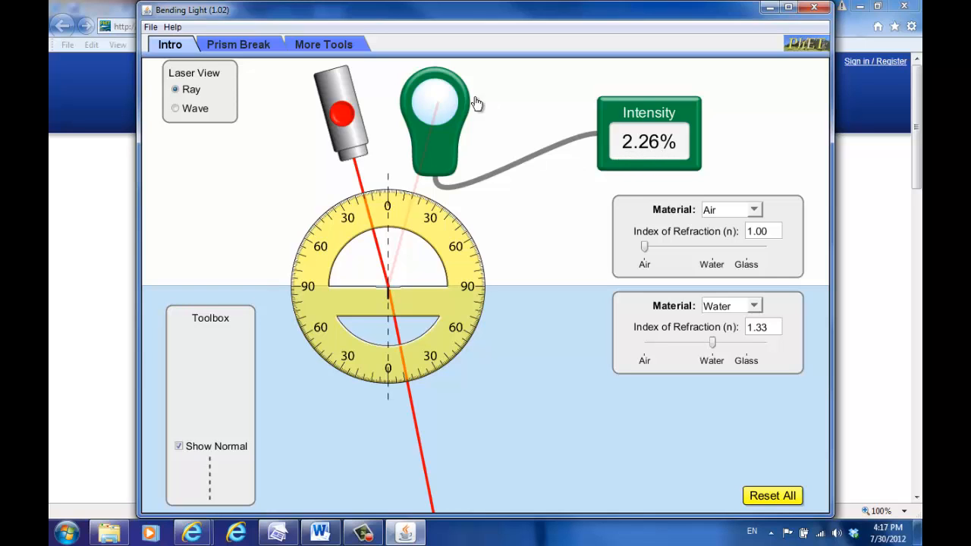
left_click_drag(433, 110, 470, 459)
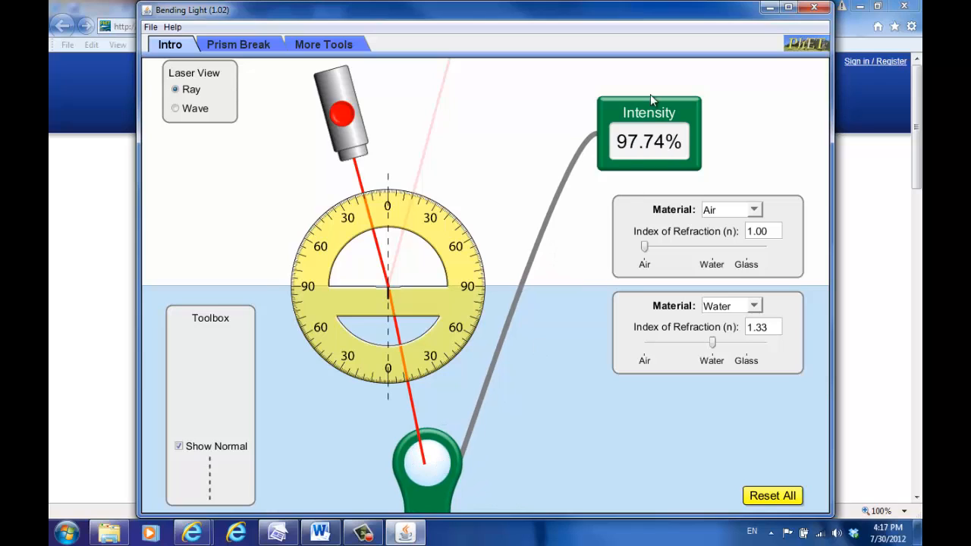
mouse_move(651, 157)
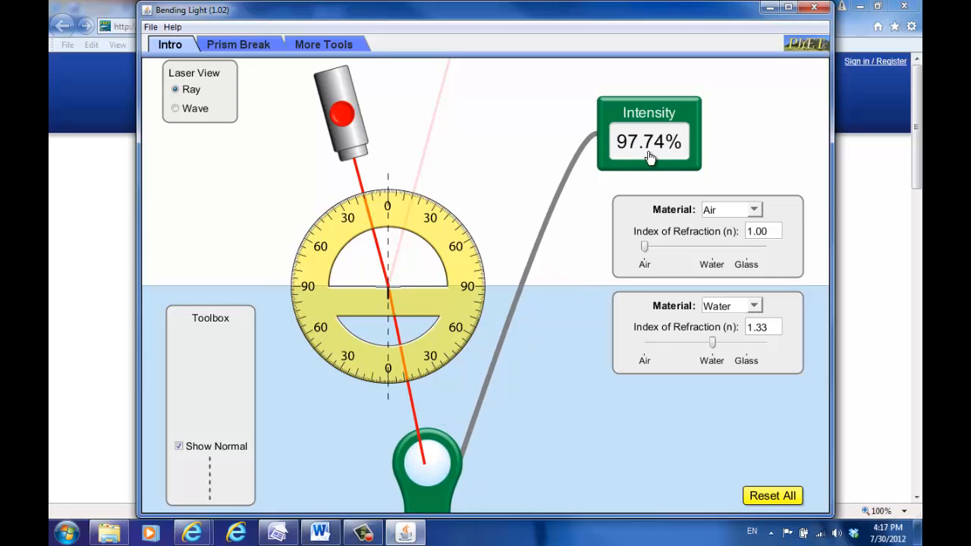
mouse_move(719, 169)
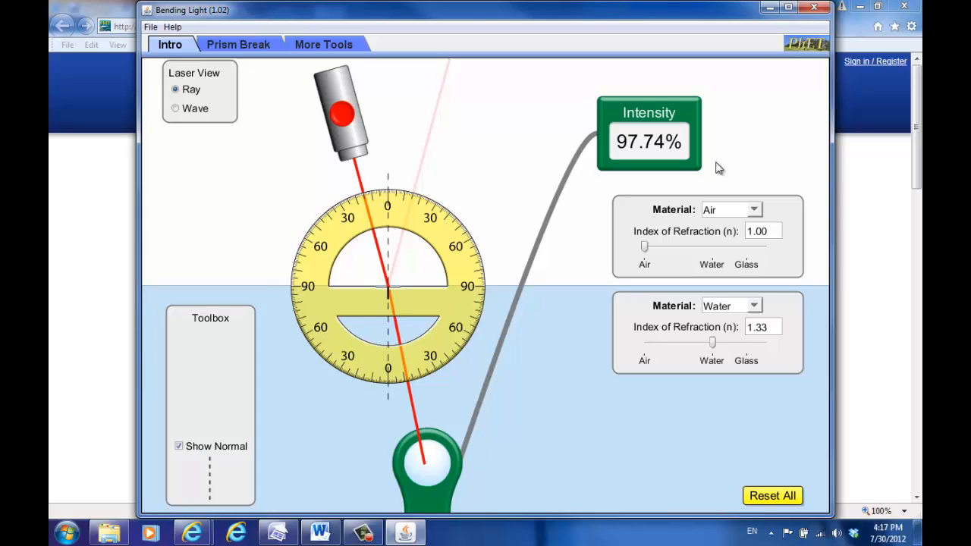
mouse_move(340, 91)
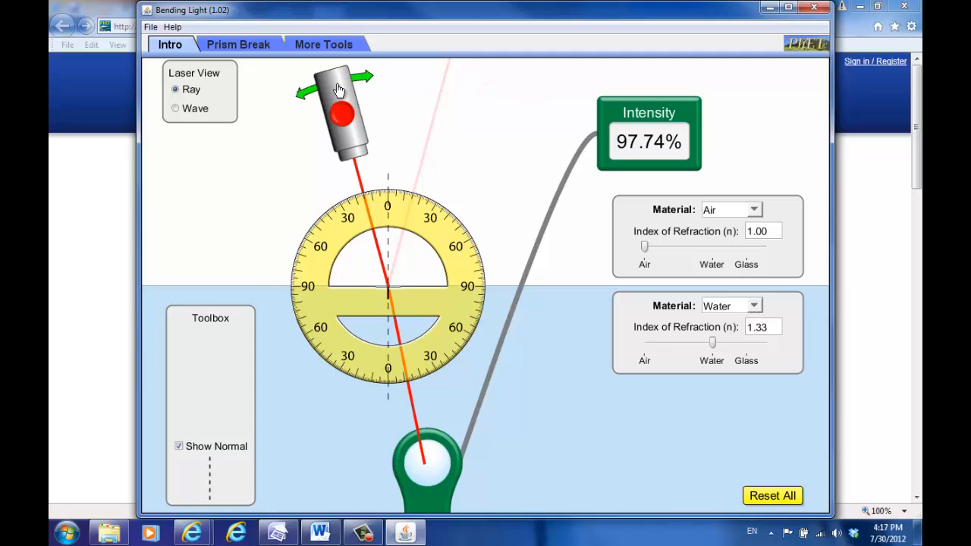
Step: Rotate the laser down to a near-horizontal, grazing angle
left_click_drag(340, 89, 287, 118)
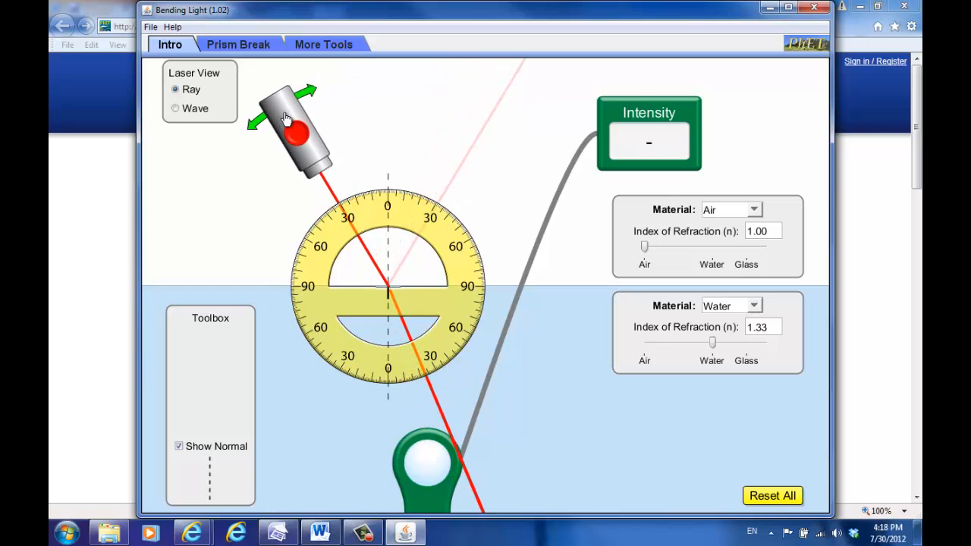
left_click_drag(298, 132, 262, 156)
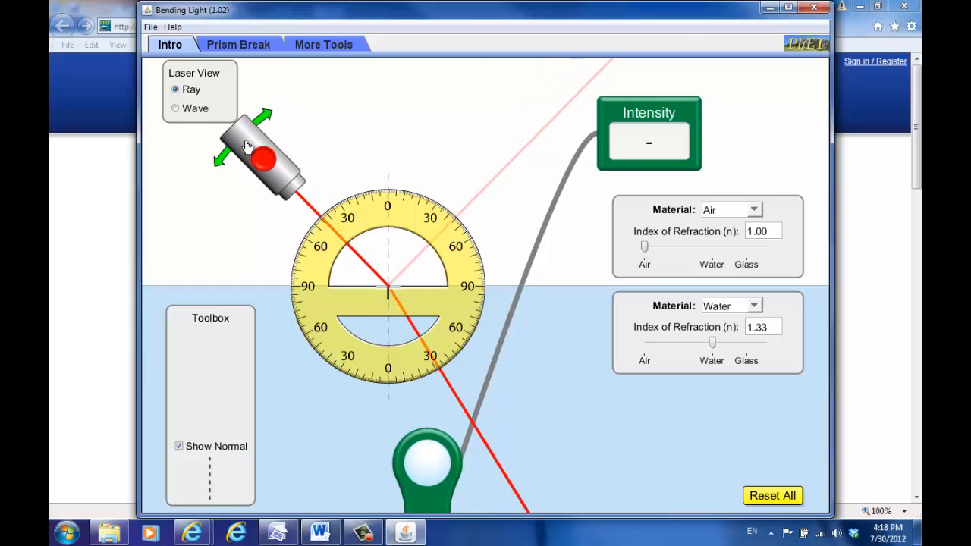
left_click_drag(262, 152, 216, 235)
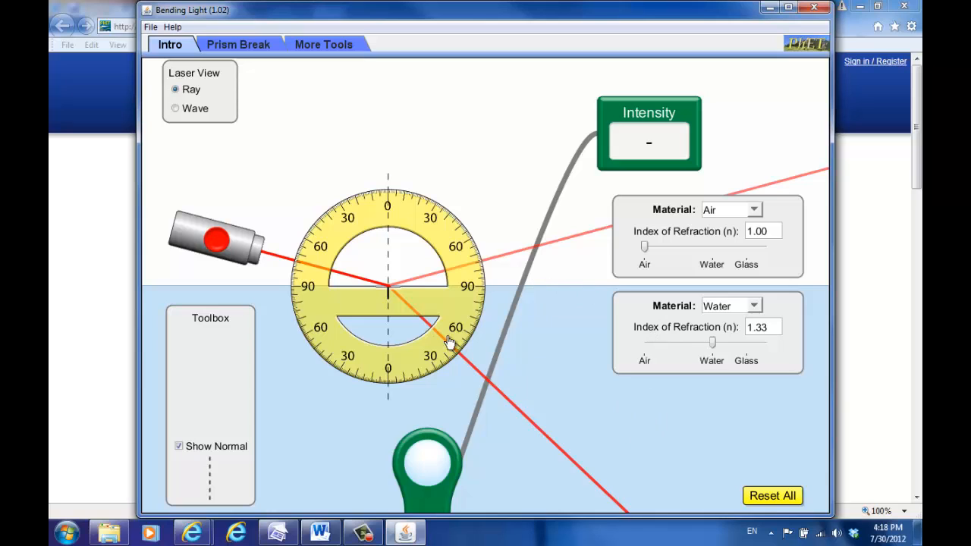
Step: Choose Glass (n = 1.50) from the bottom Material dropdown
left_click(753, 305)
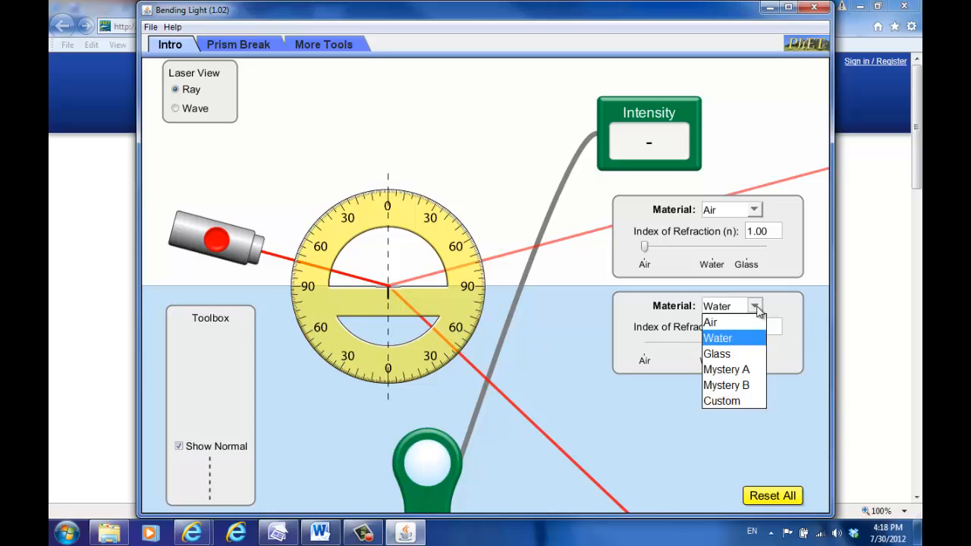
left_click(717, 353)
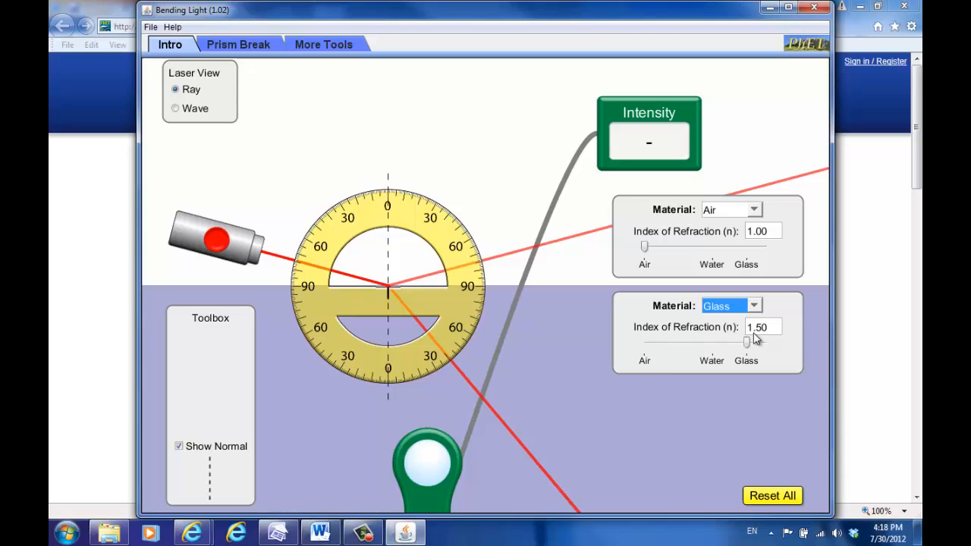
mouse_move(533, 308)
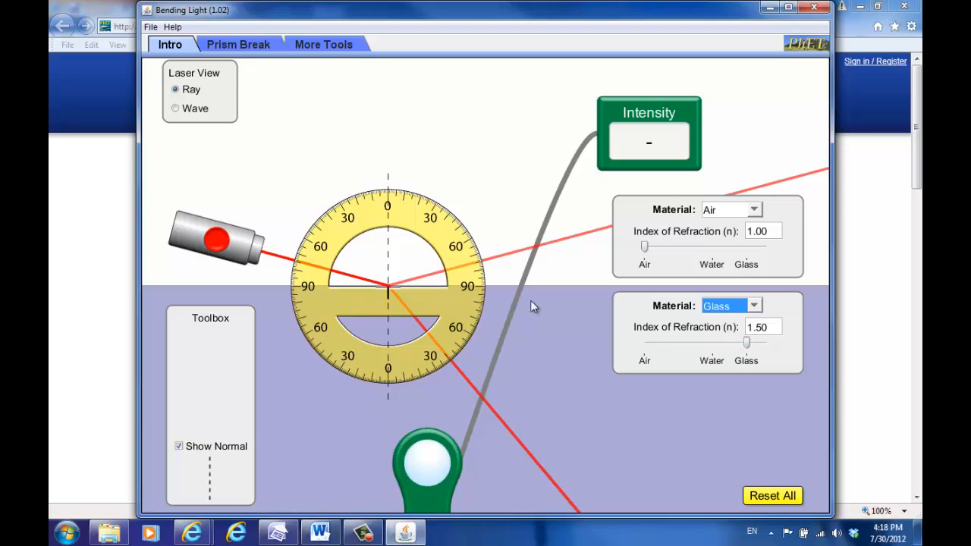
mouse_move(330, 149)
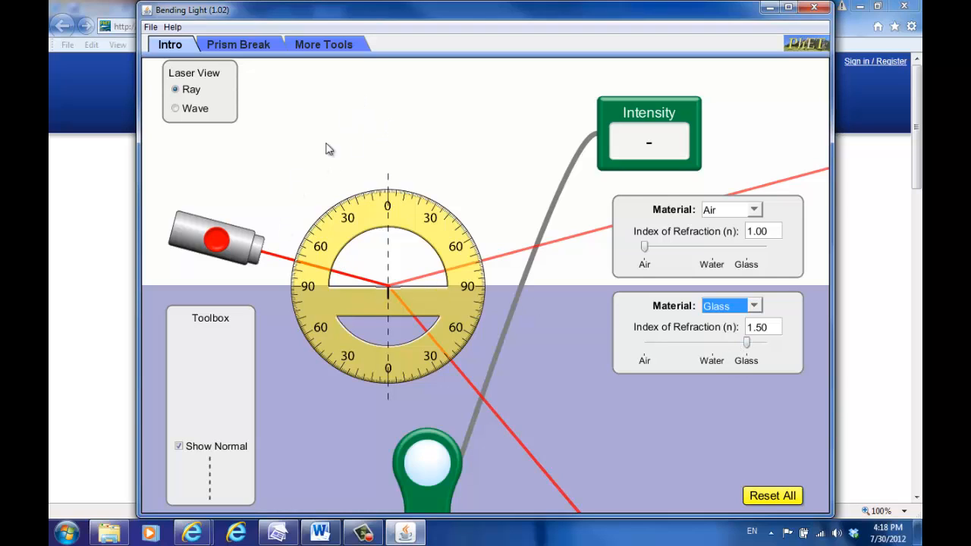
mouse_move(313, 155)
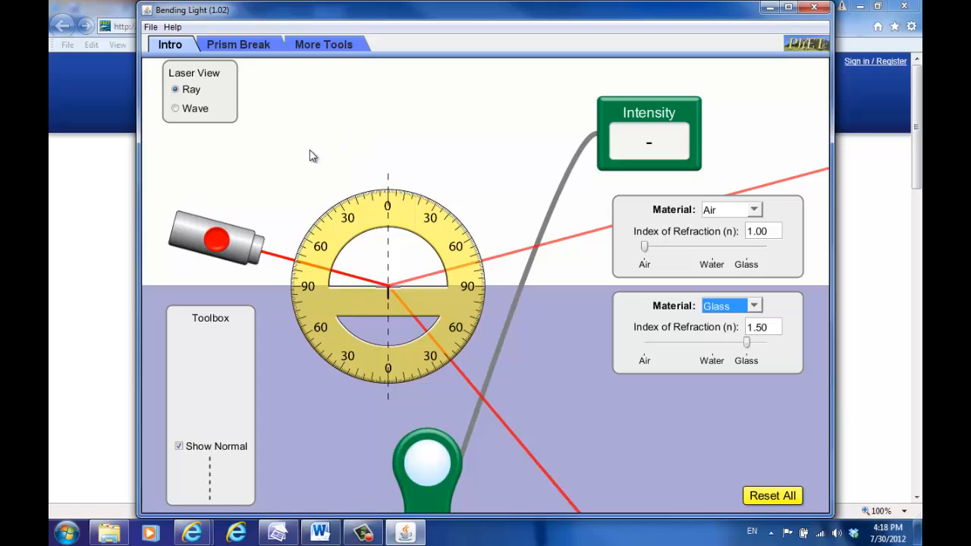
mouse_move(256, 232)
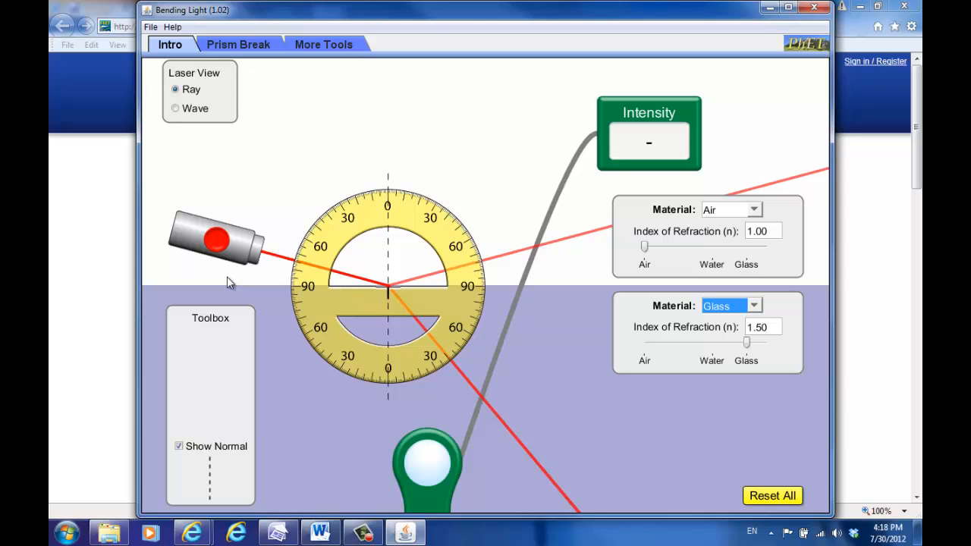
mouse_move(212, 218)
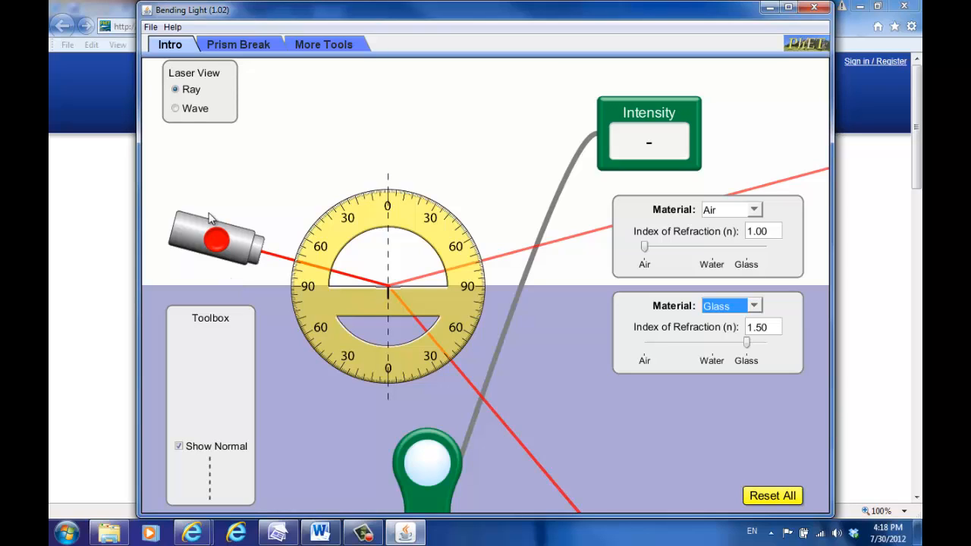
mouse_move(641, 229)
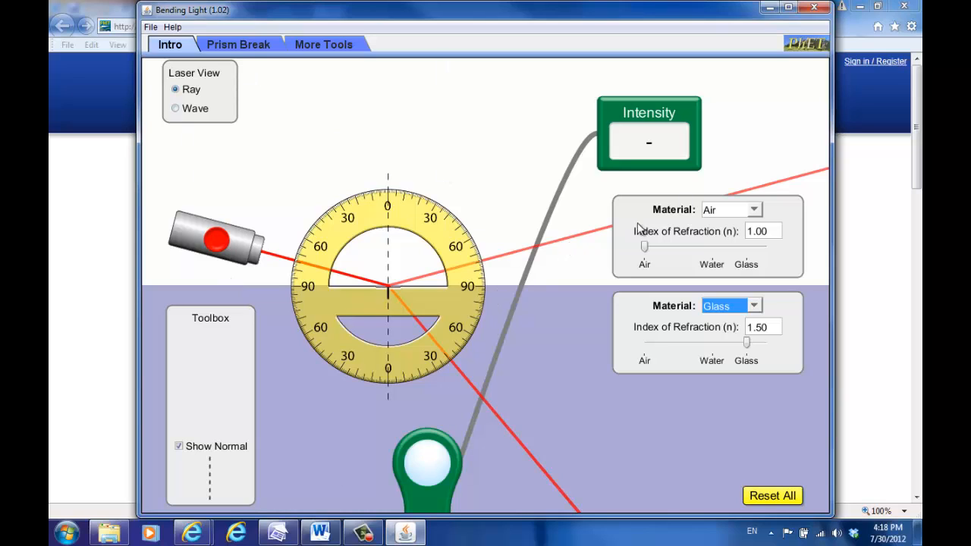
Step: Choose Water (n = 1.33) from the top Material dropdown, with air below
left_click(754, 210)
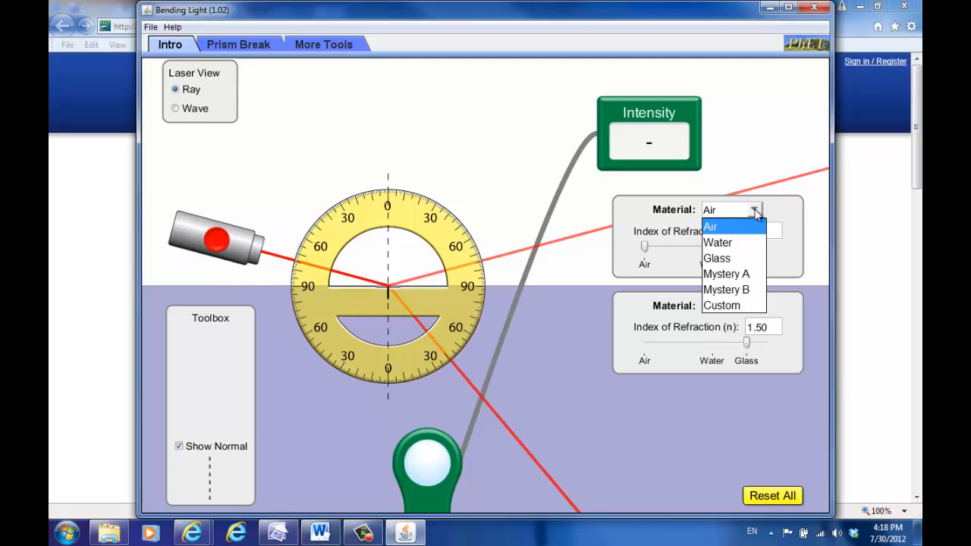
mouse_move(718, 242)
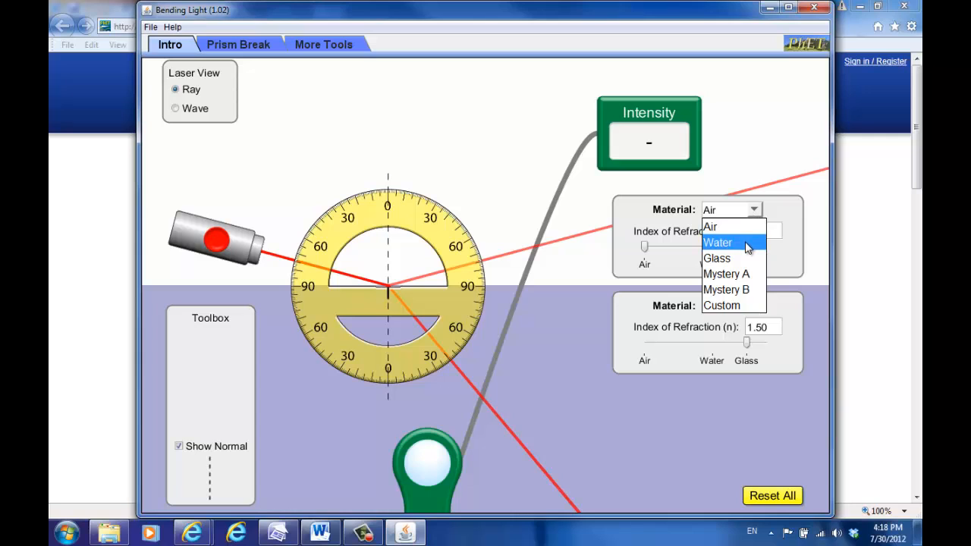
left_click(718, 243)
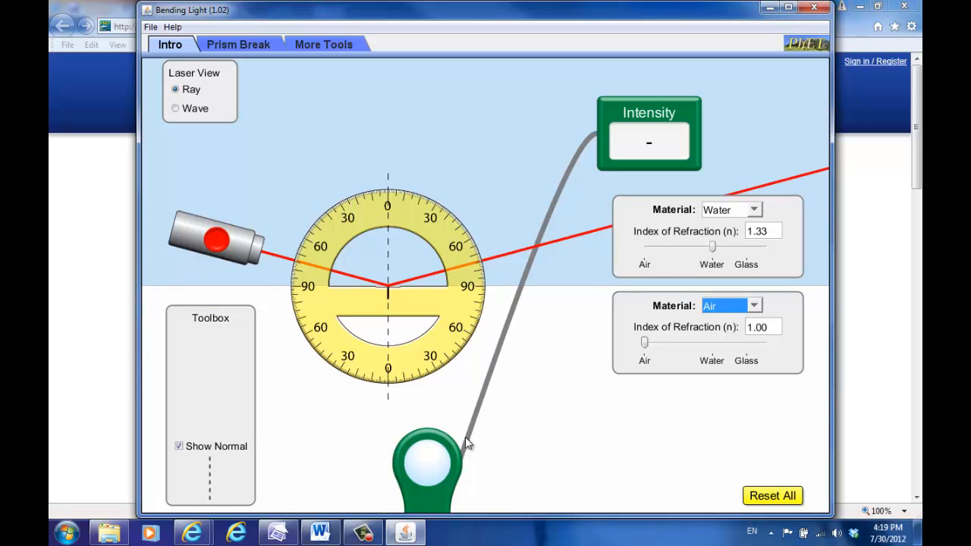
Step: Rotate the laser to about 60° from the normal so no ray escapes into air
left_click_drag(216, 239, 251, 171)
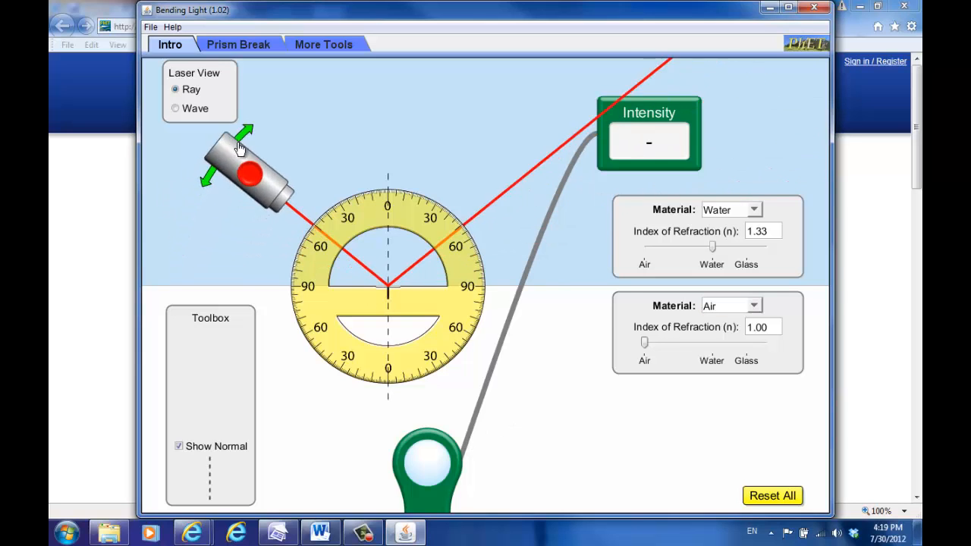
left_click_drag(247, 167, 326, 117)
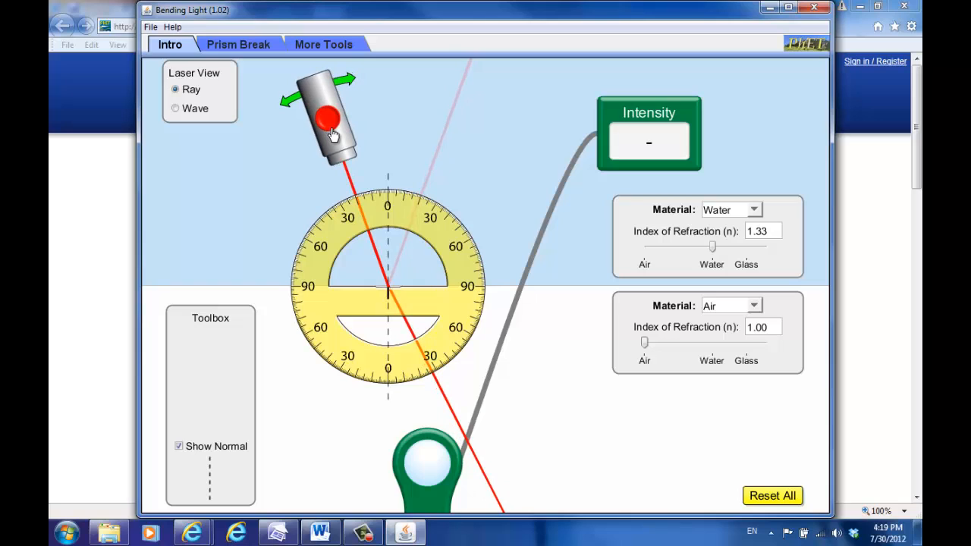
left_click_drag(326, 113, 341, 114)
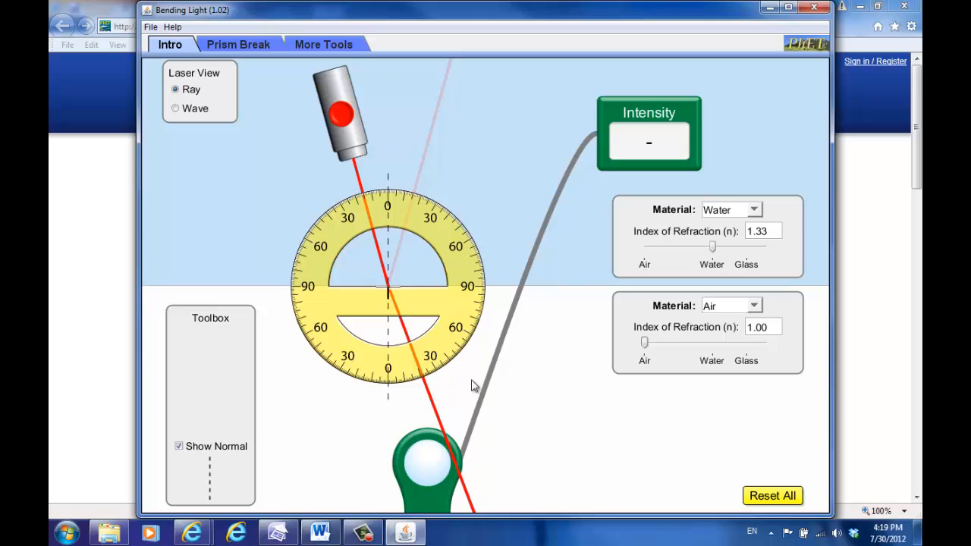
mouse_move(516, 392)
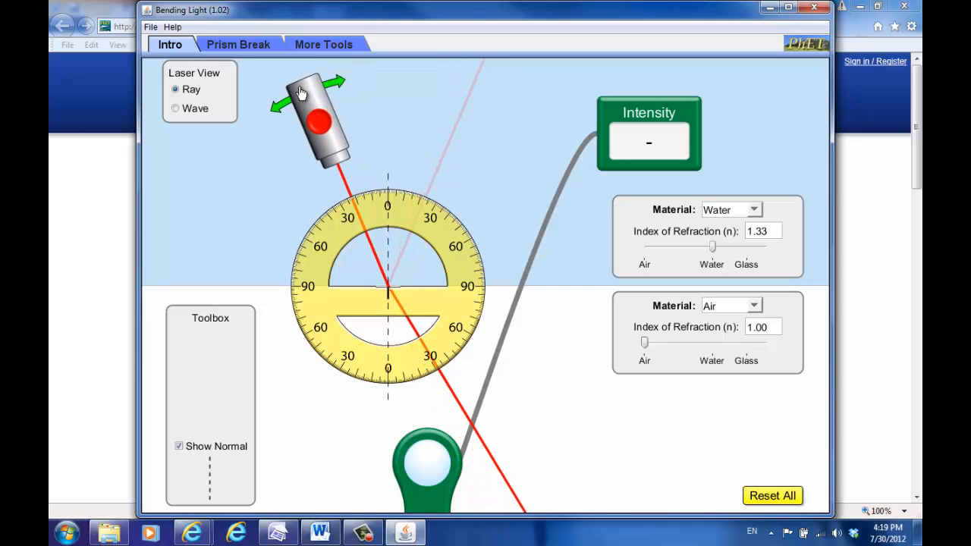
left_click_drag(318, 114, 273, 144)
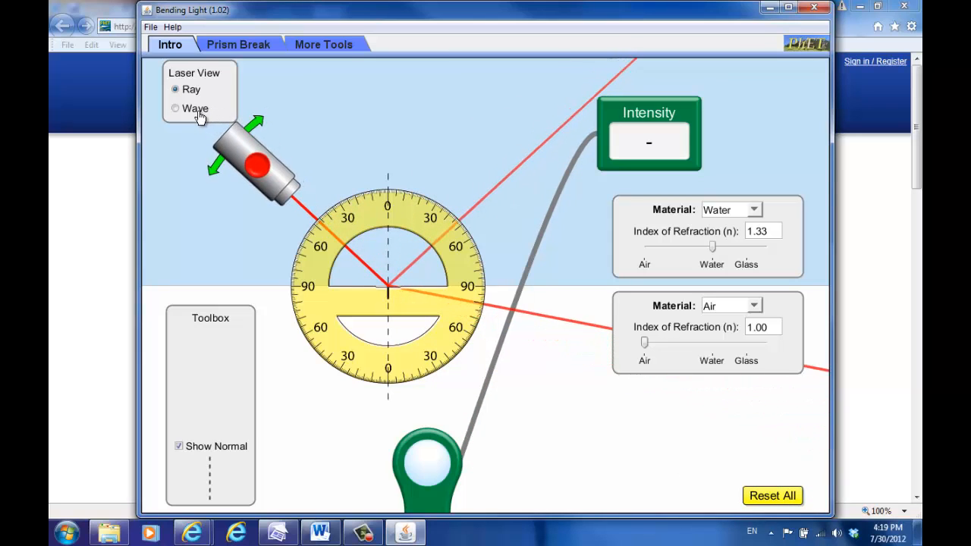
left_click_drag(258, 159, 243, 151)
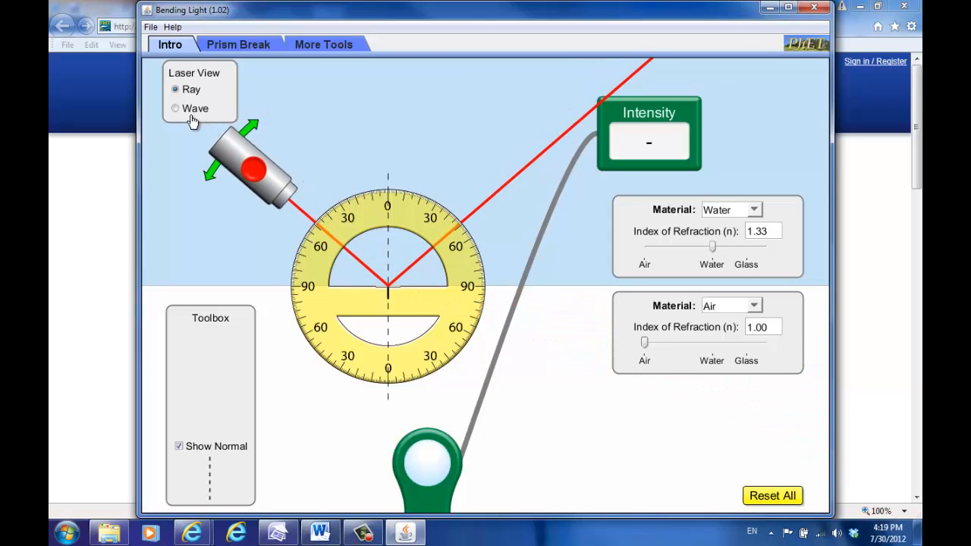
left_click_drag(254, 163, 243, 179)
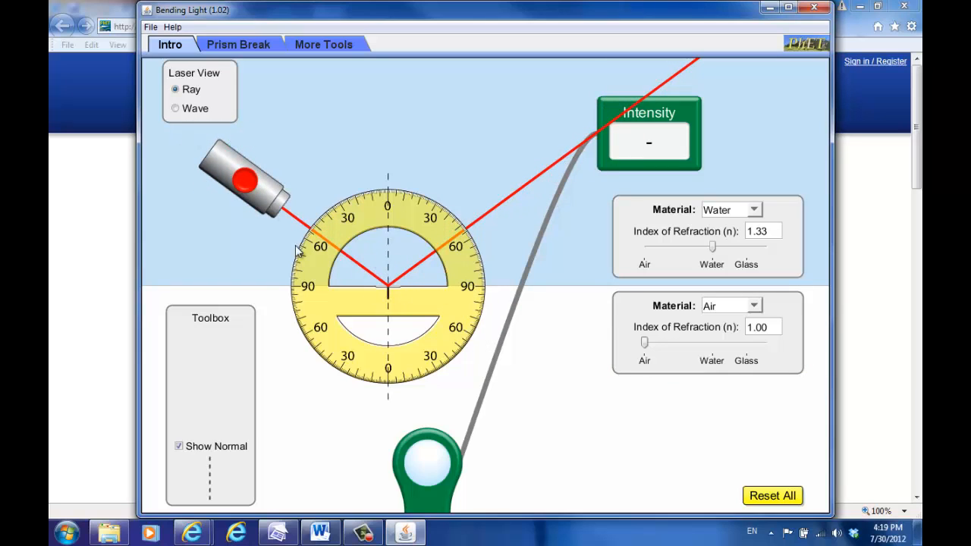
mouse_move(660, 125)
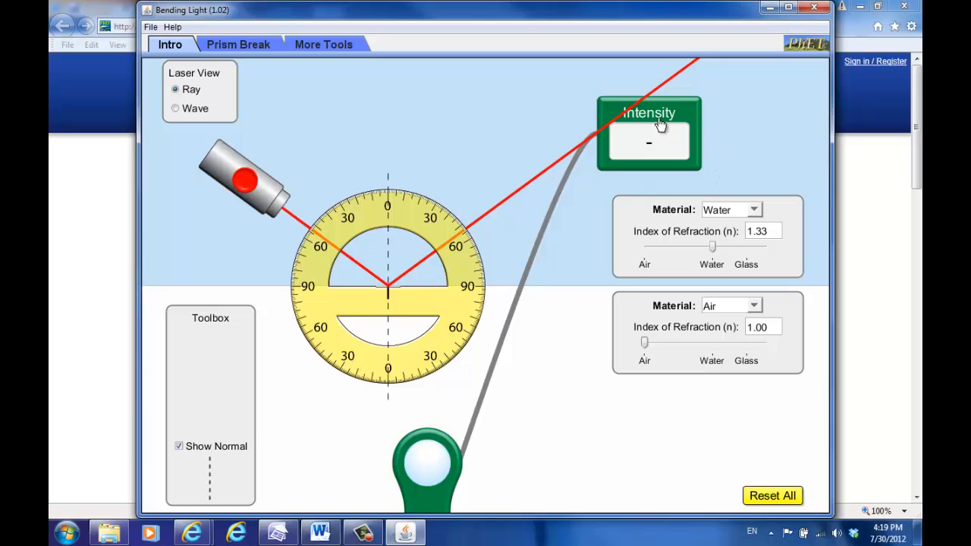
Step: Move the intensity sensor onto the reflected ray, reading 100.00%
left_click_drag(429, 471, 493, 296)
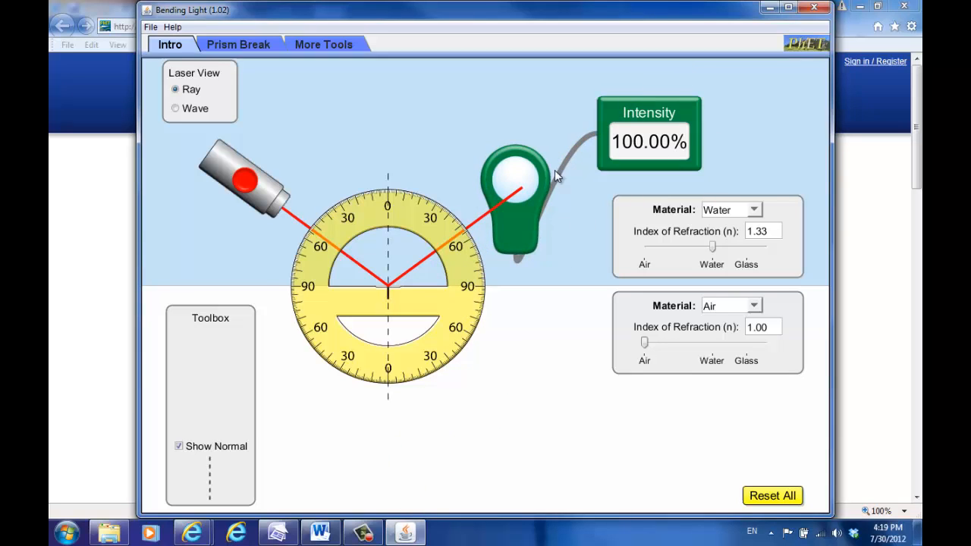
mouse_move(594, 301)
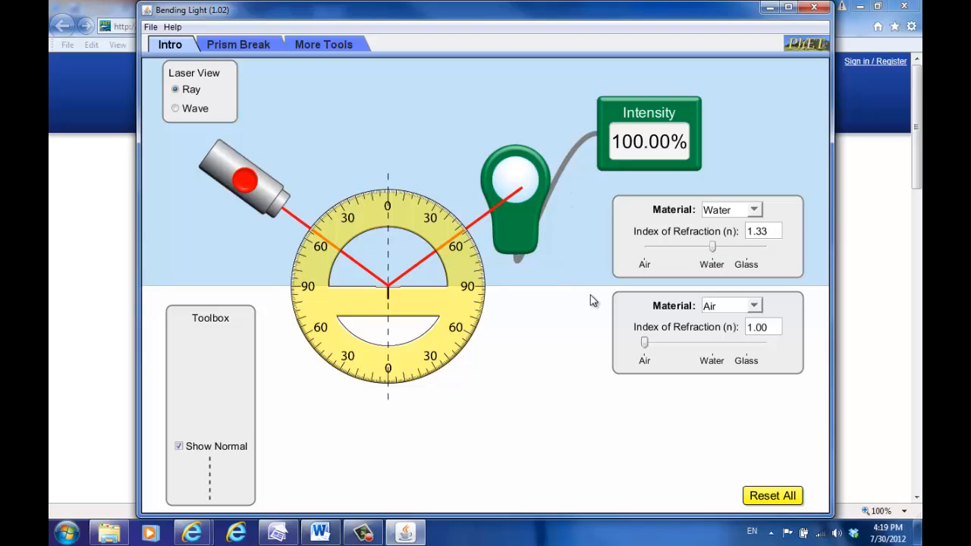
mouse_move(513, 328)
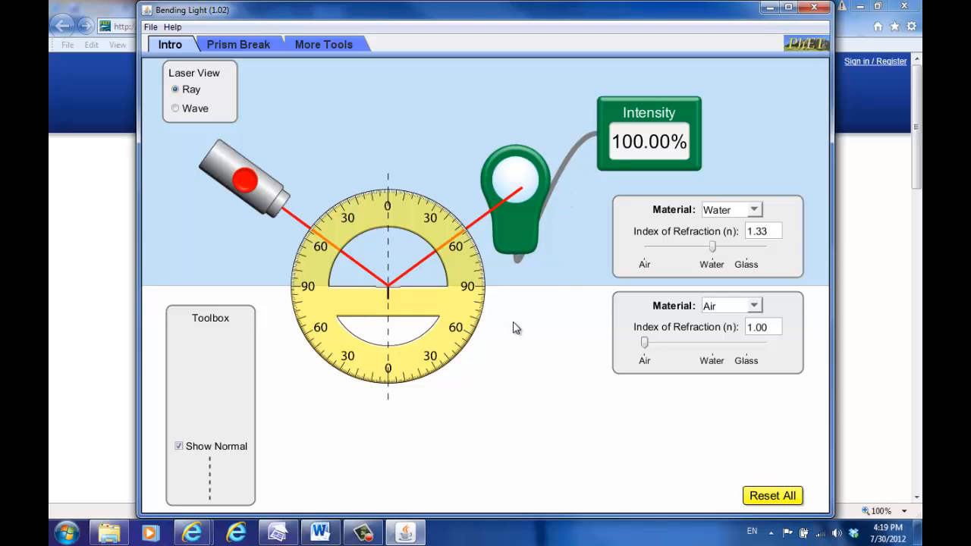